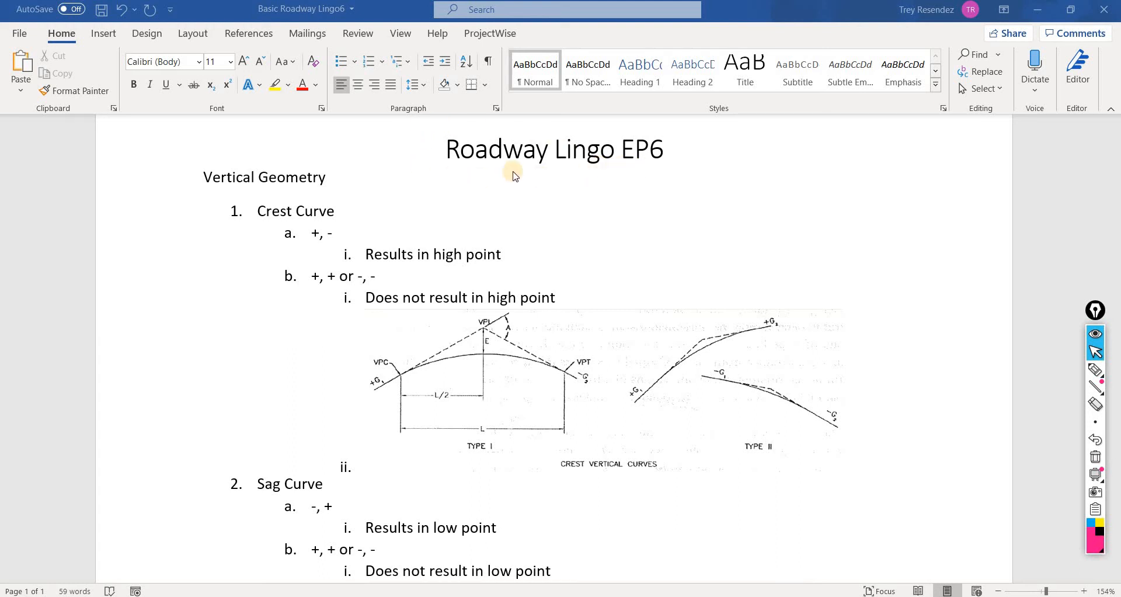
mouse_move(300, 197)
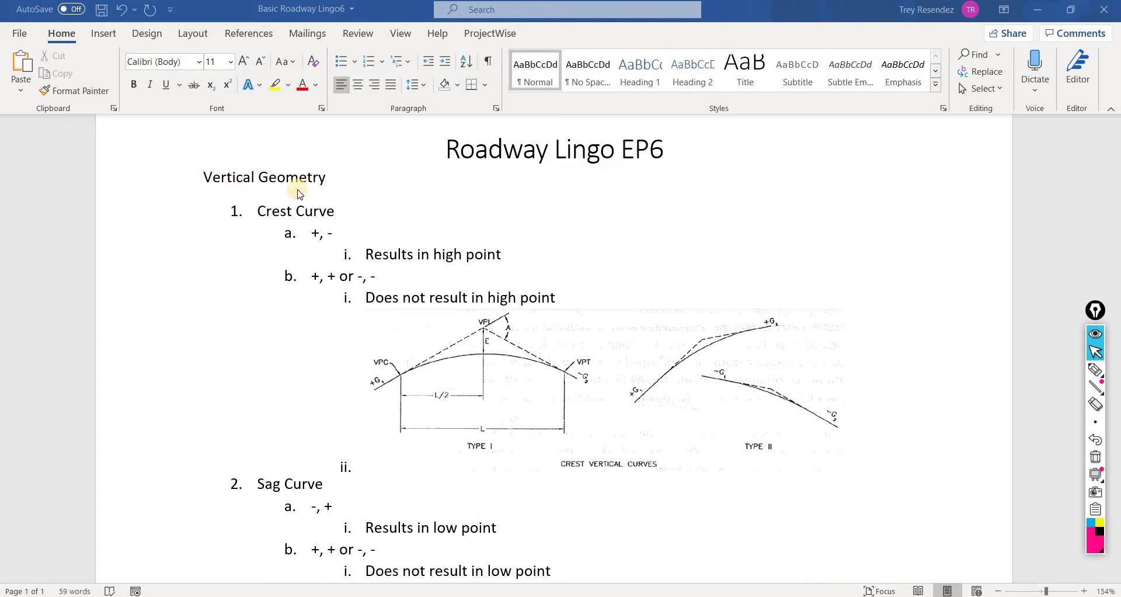
mouse_move(261, 219)
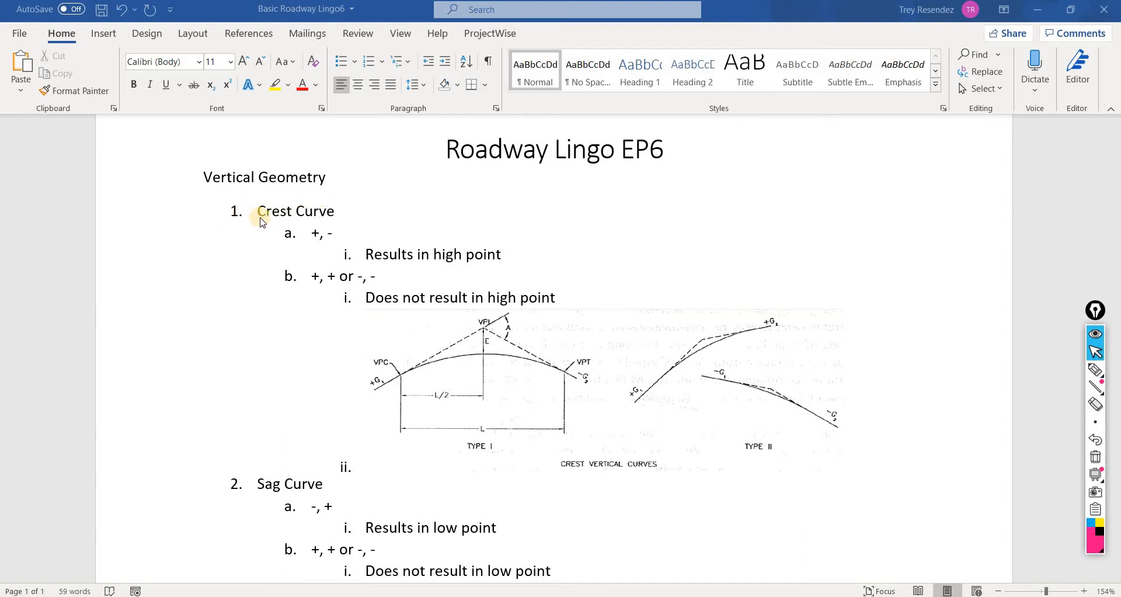
mouse_move(266, 200)
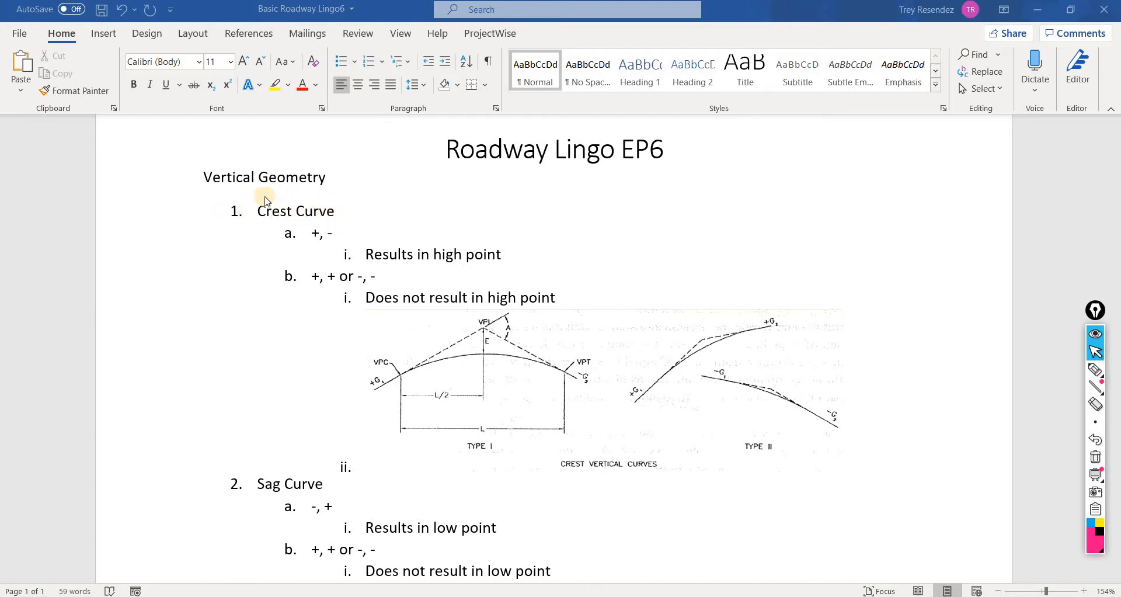
mouse_move(335, 239)
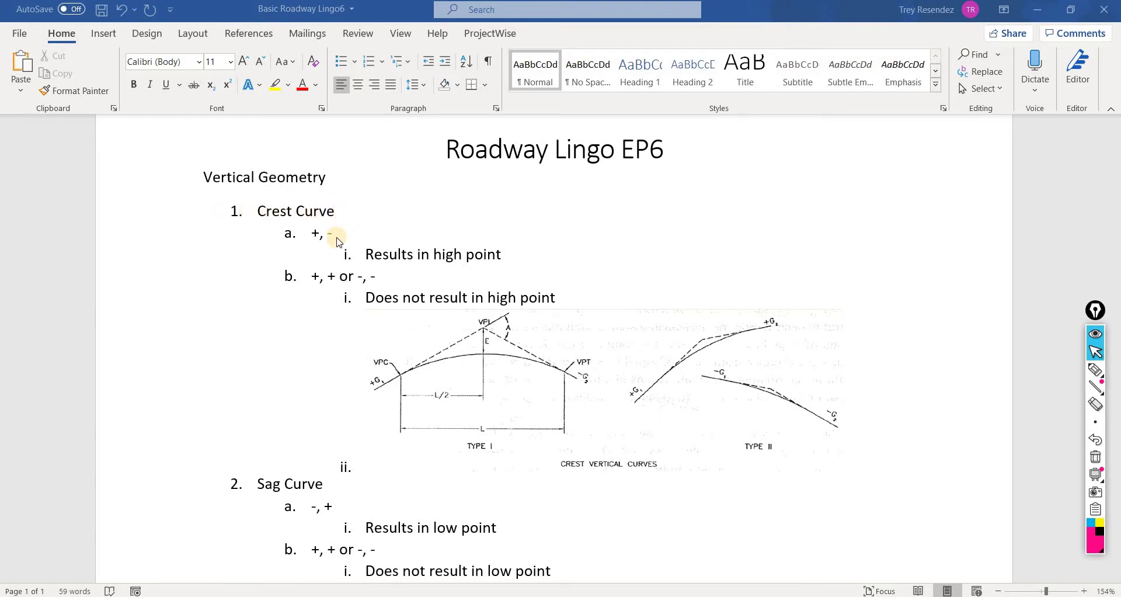
mouse_move(609, 459)
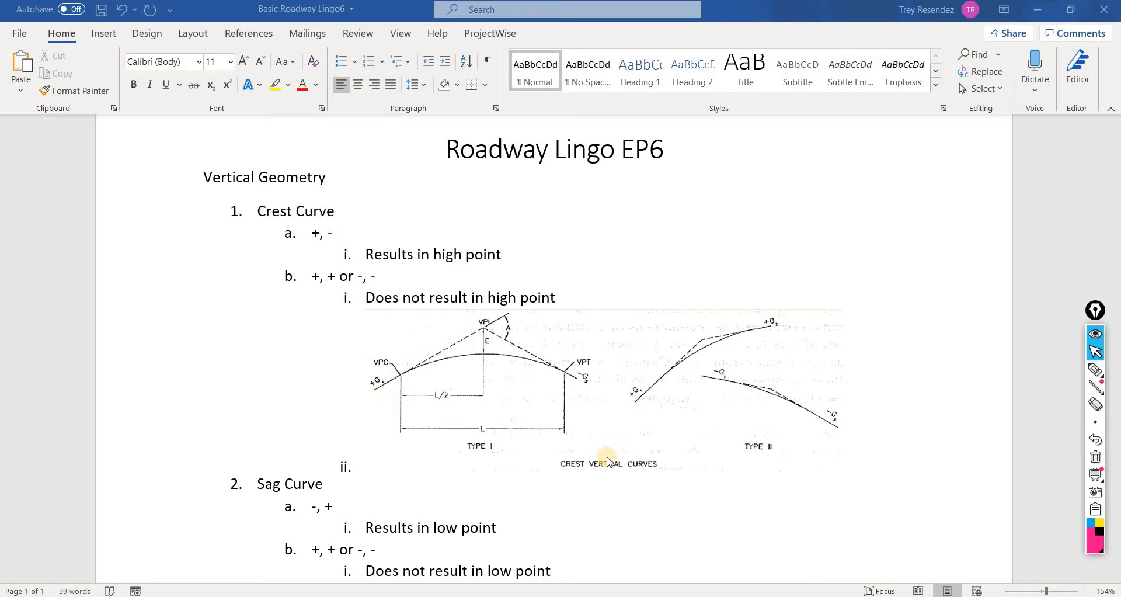
mouse_move(460, 436)
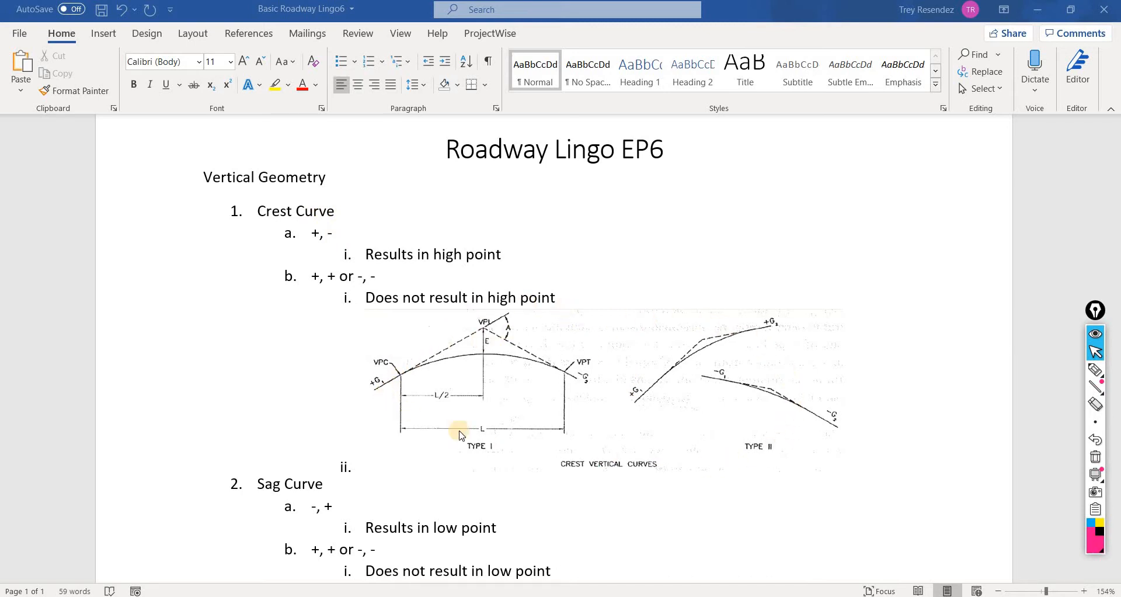
mouse_move(770, 382)
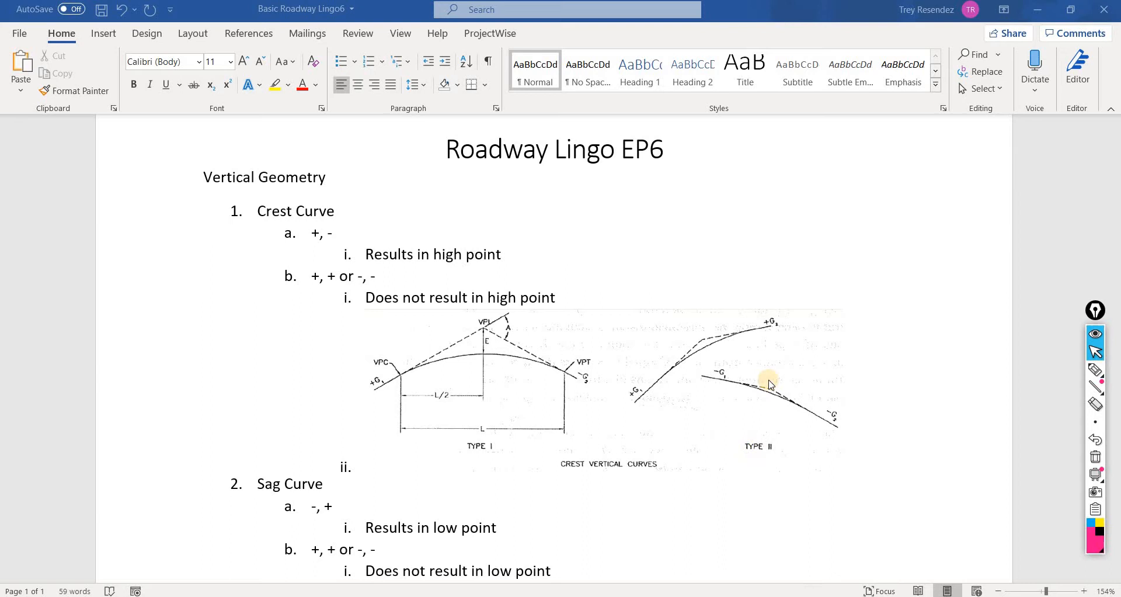
mouse_move(631, 479)
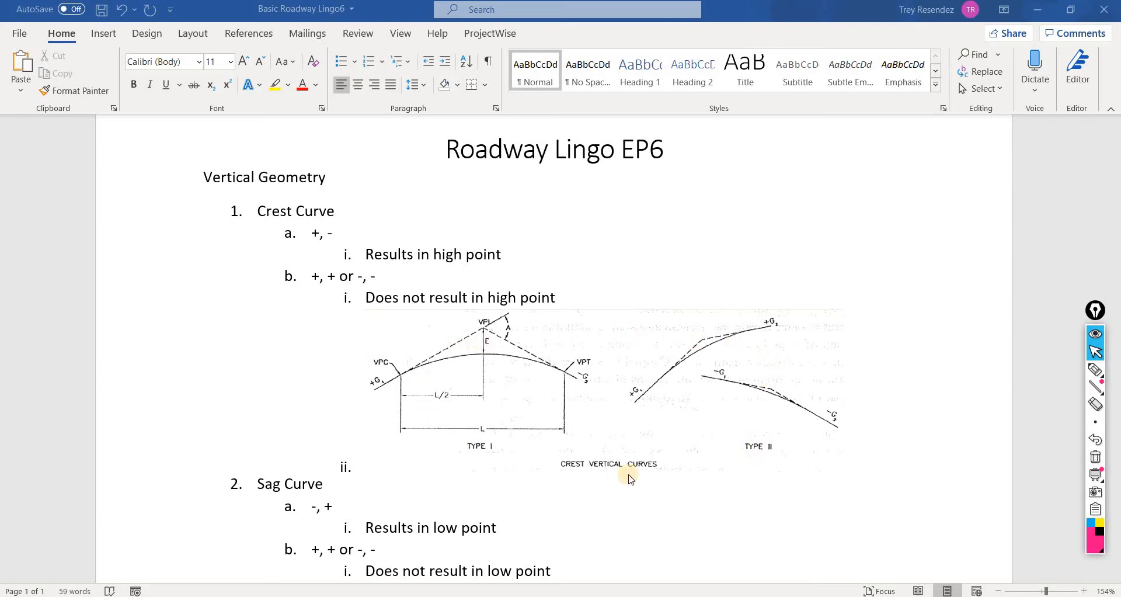
mouse_move(604, 395)
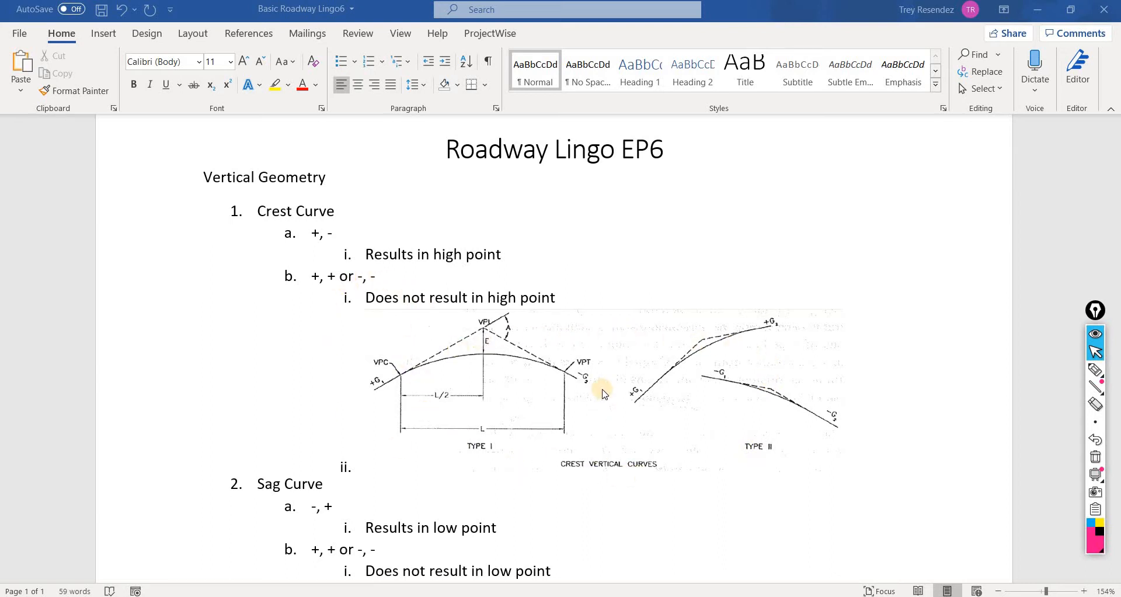
mouse_move(428, 469)
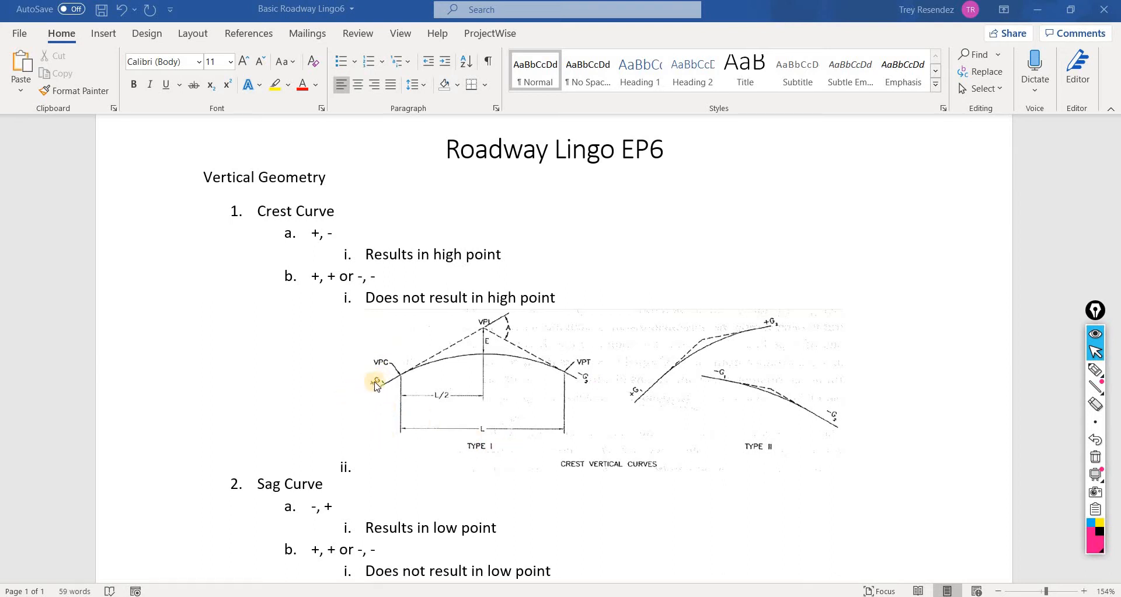
mouse_move(483, 330)
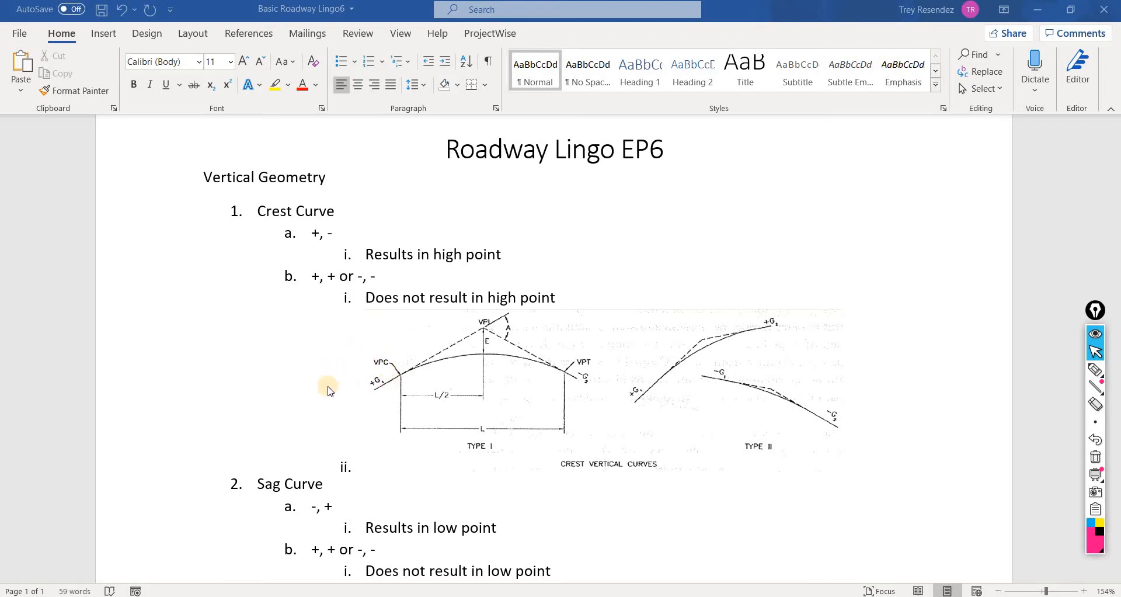
mouse_move(620, 409)
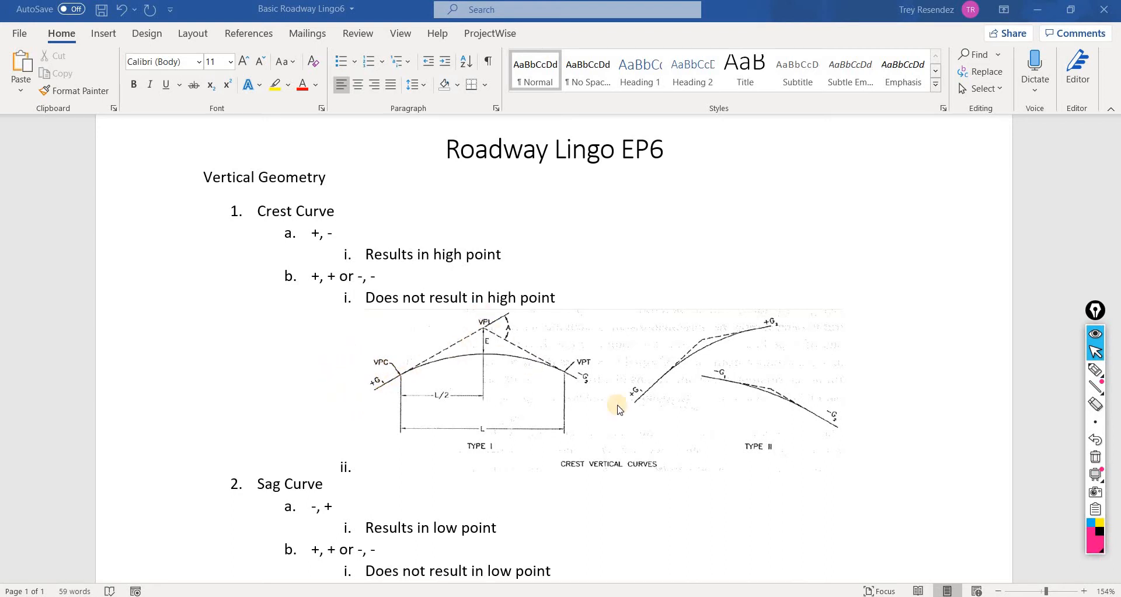
mouse_move(572, 351)
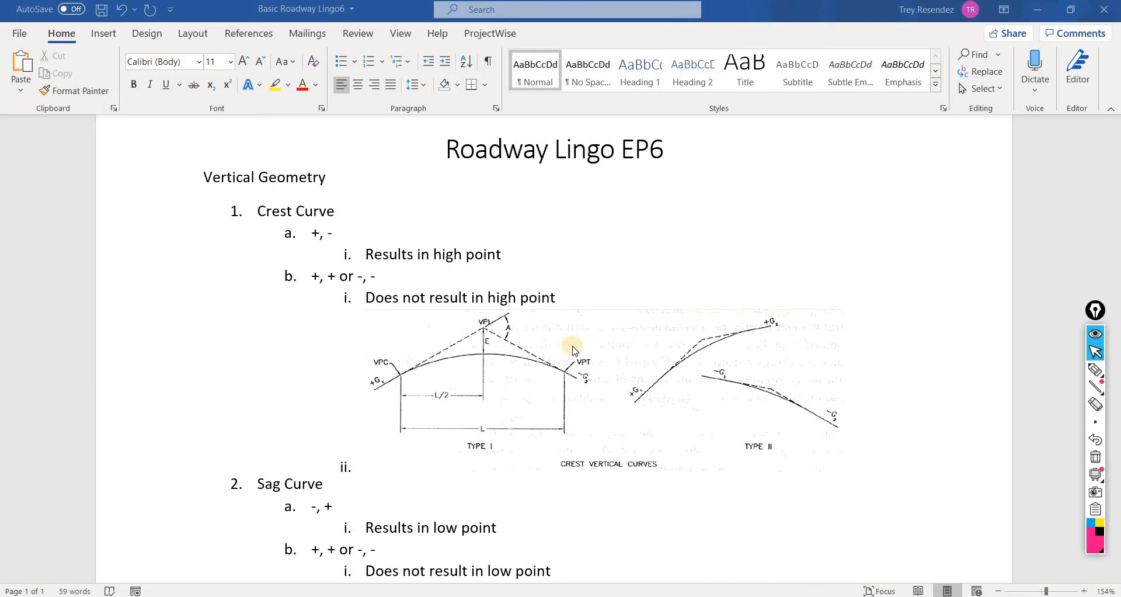
mouse_move(367, 387)
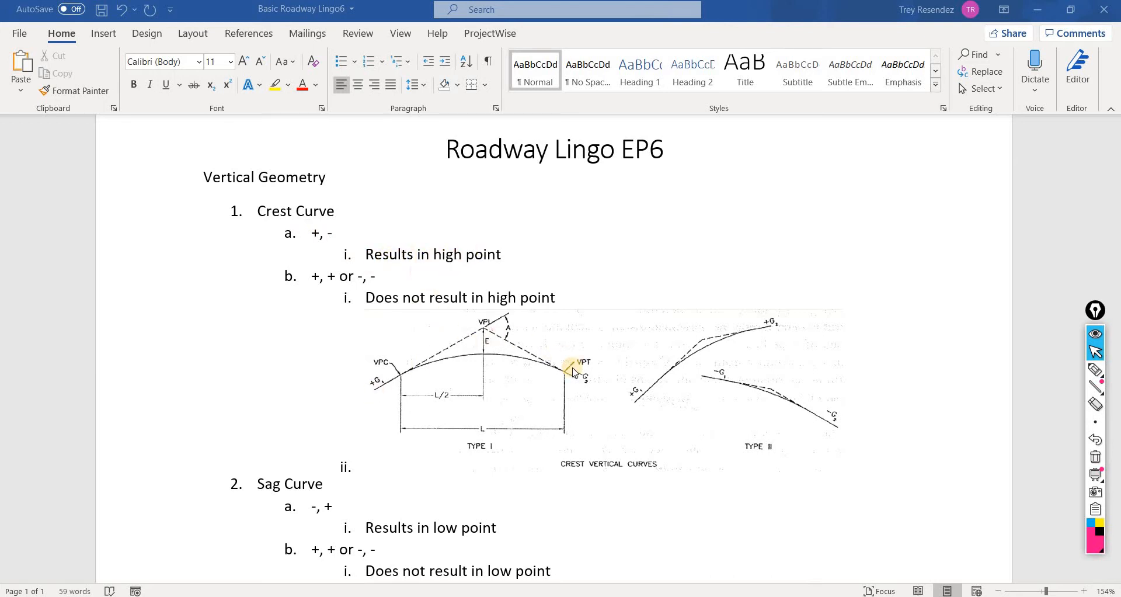
mouse_move(429, 355)
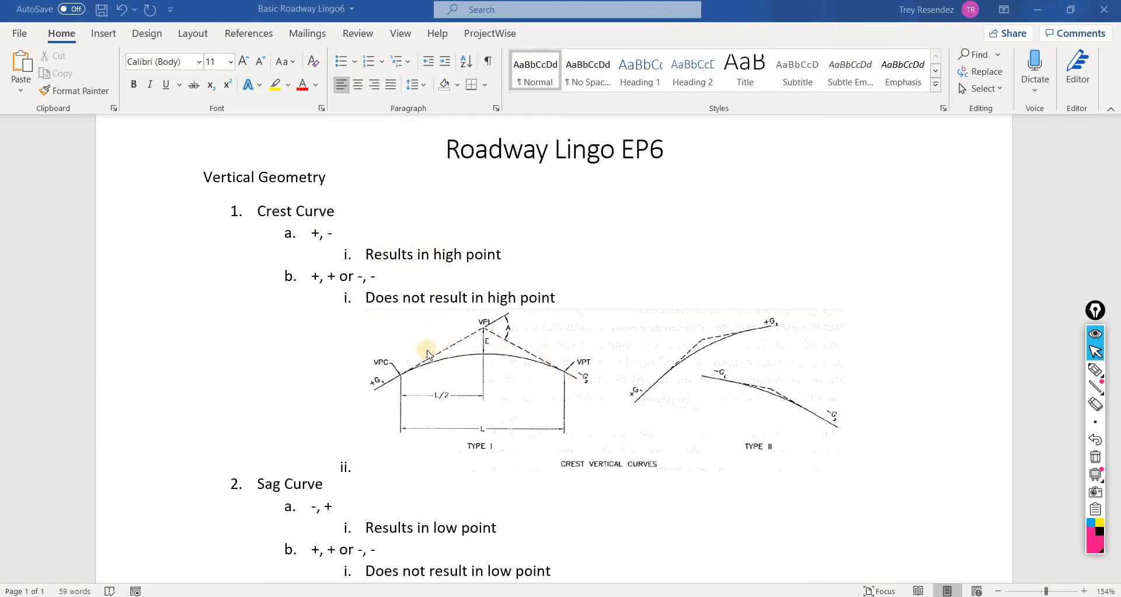
mouse_move(792, 356)
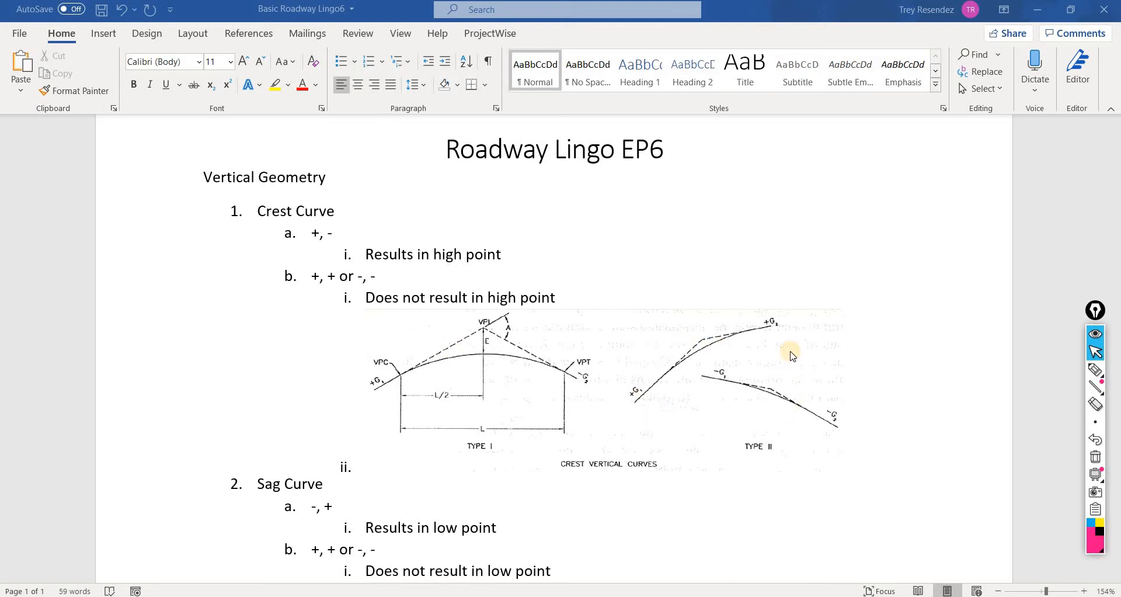
mouse_move(693, 319)
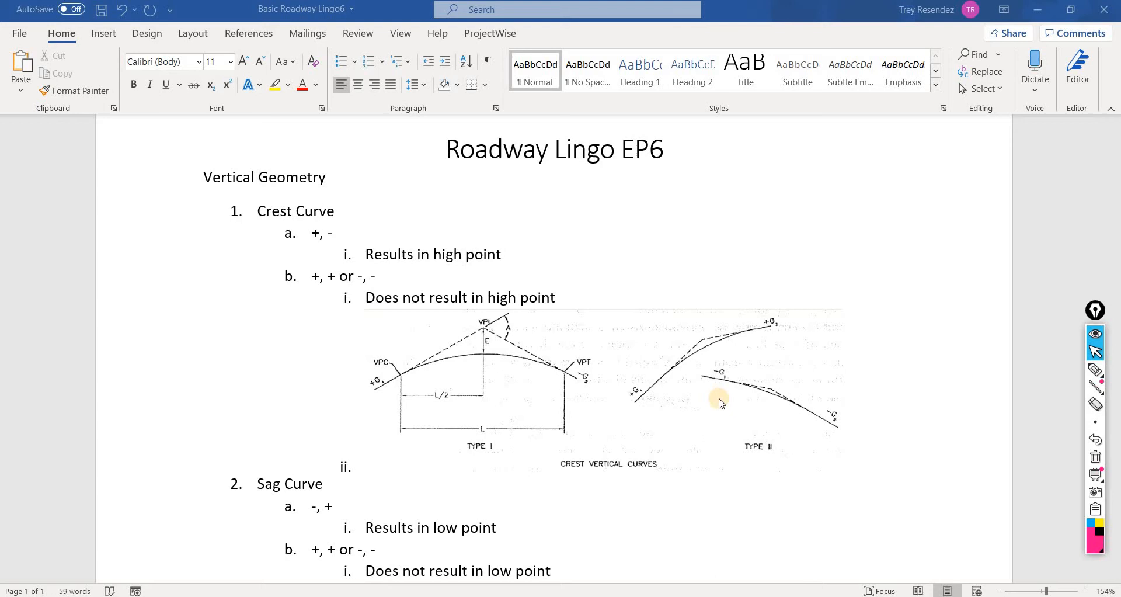
mouse_move(682, 418)
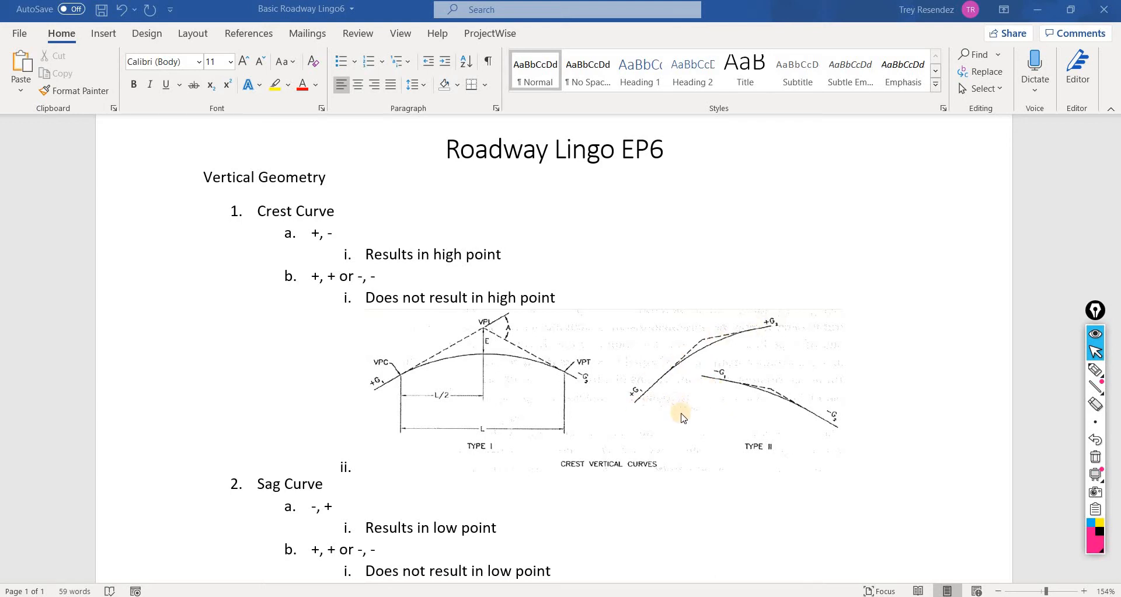
mouse_move(738, 335)
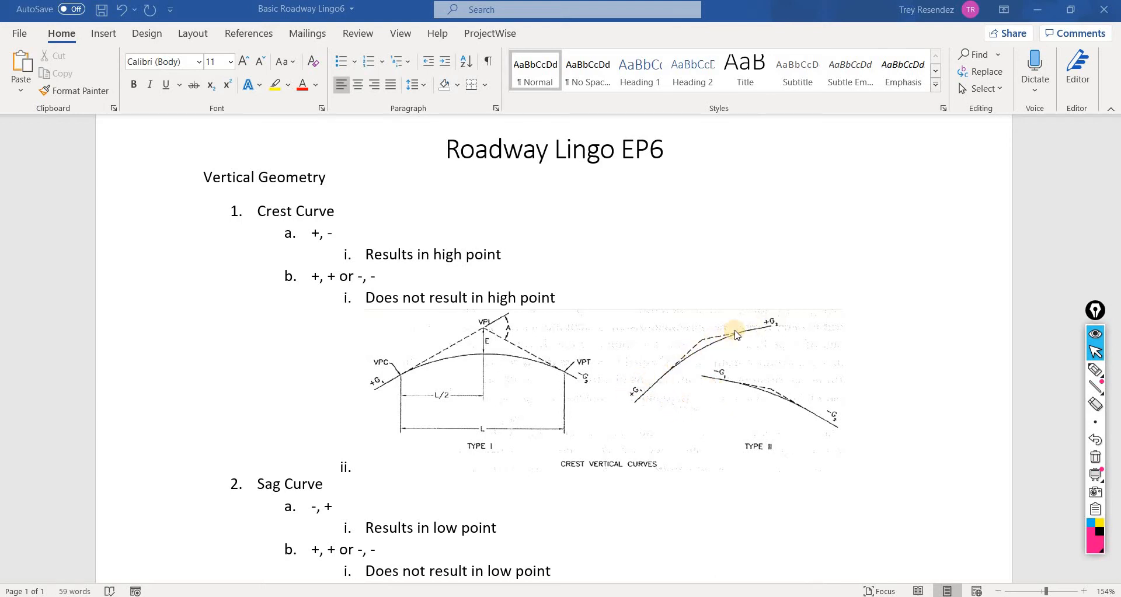
mouse_move(645, 418)
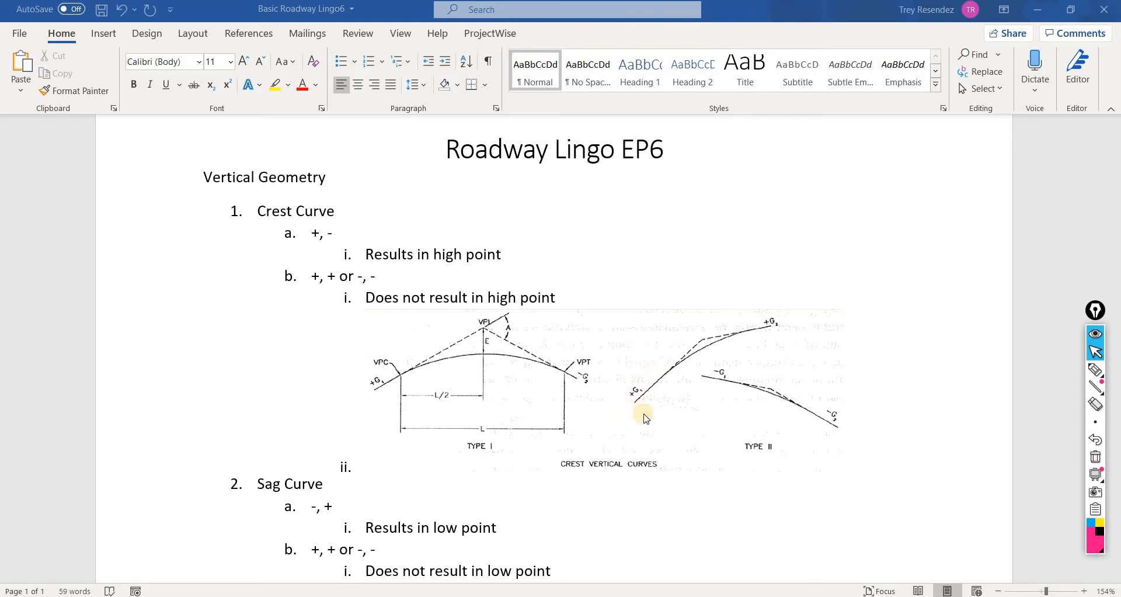
mouse_move(624, 421)
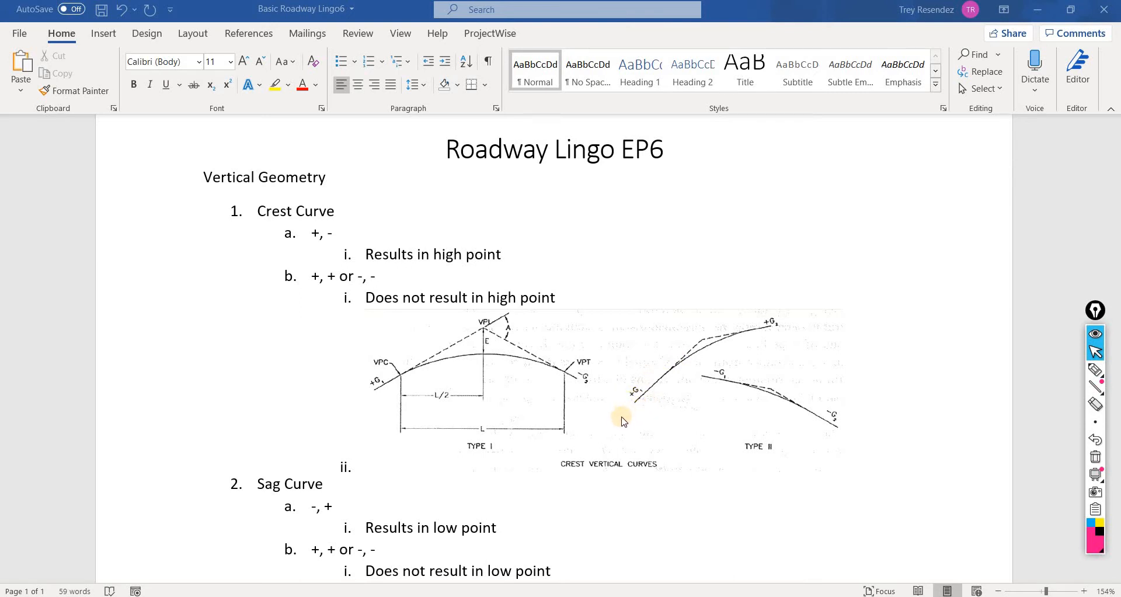
mouse_move(629, 409)
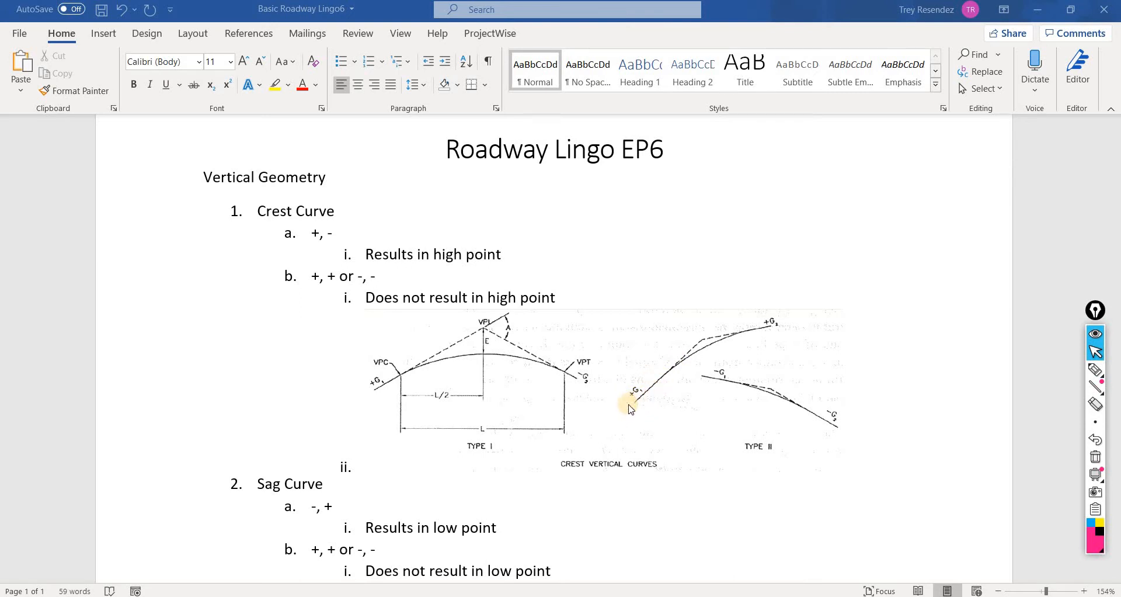
mouse_move(707, 339)
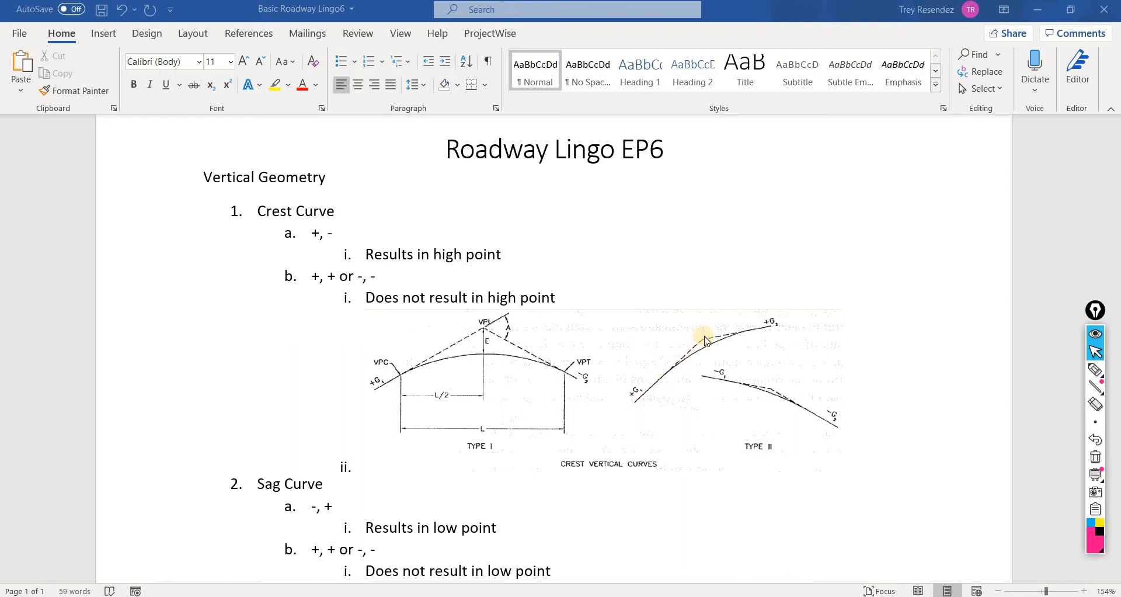
mouse_move(793, 324)
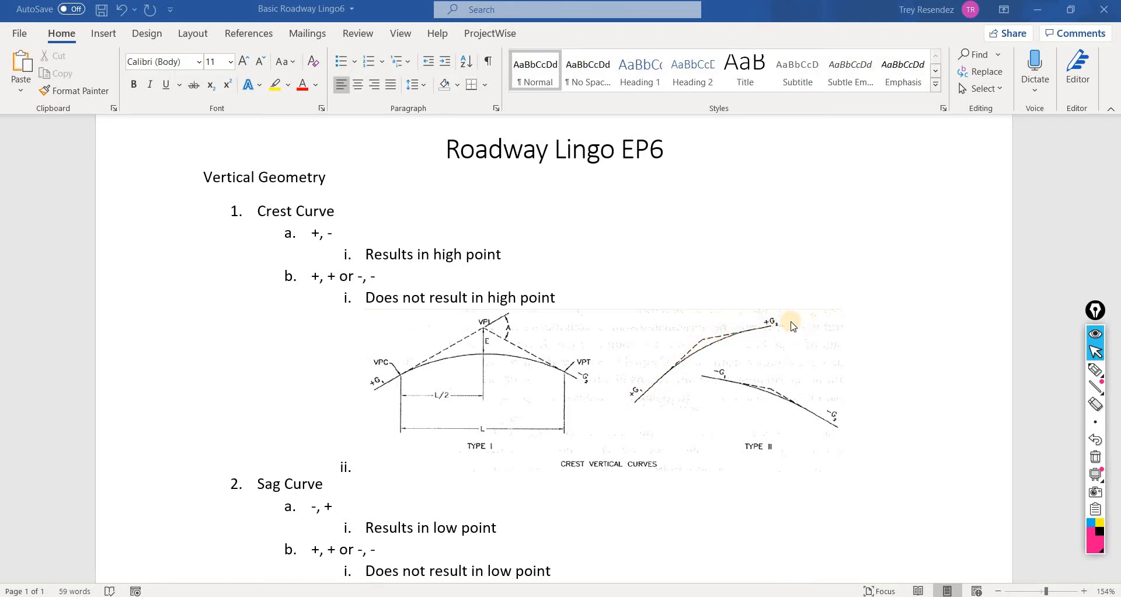
mouse_move(691, 356)
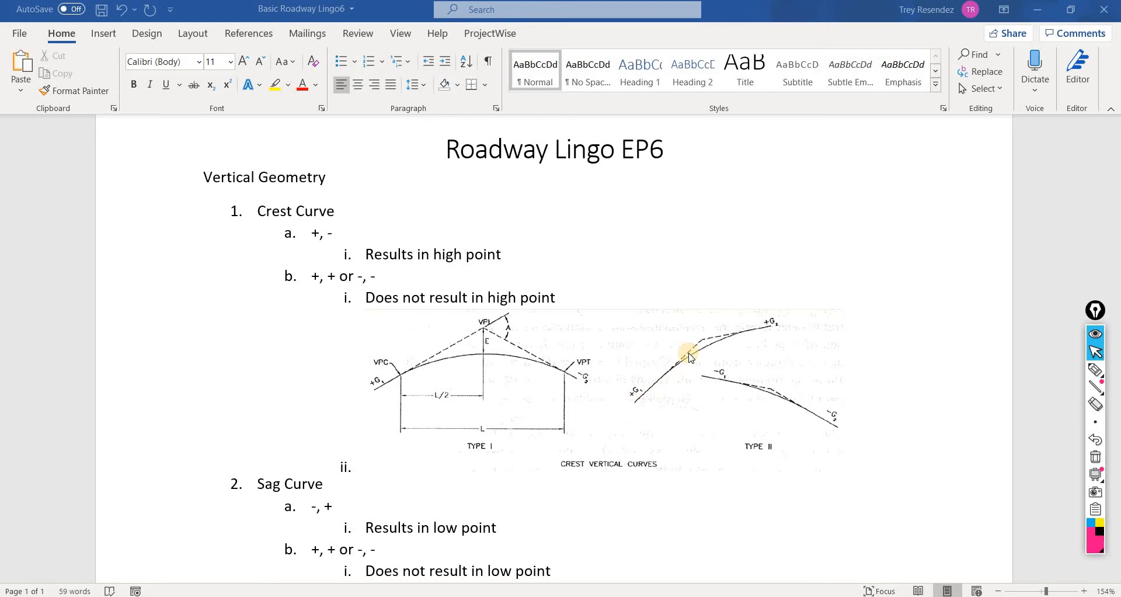
mouse_move(706, 340)
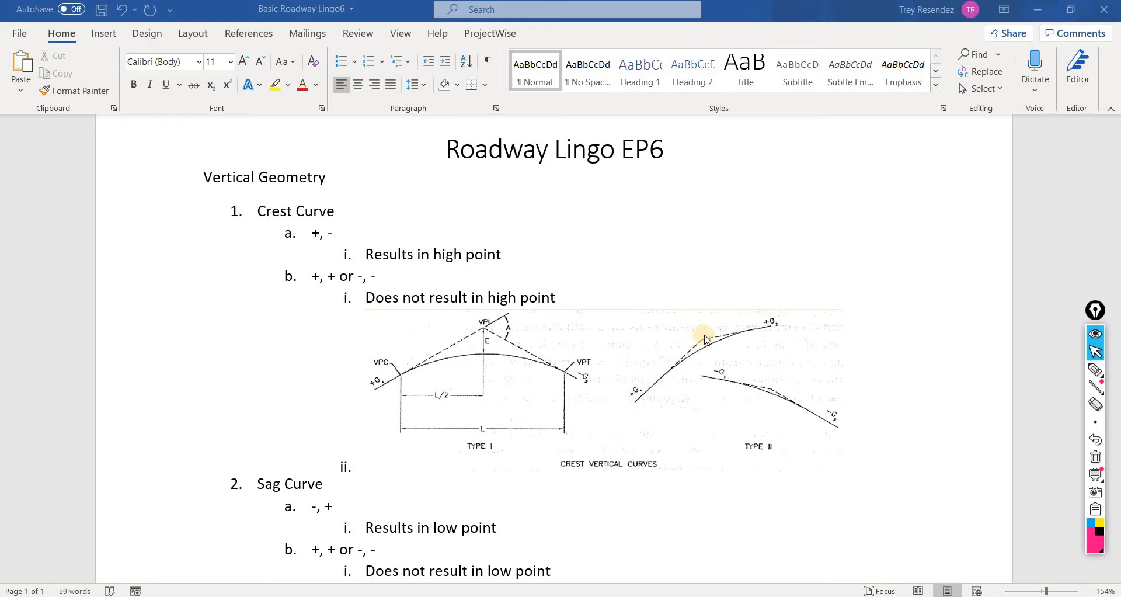
mouse_move(673, 317)
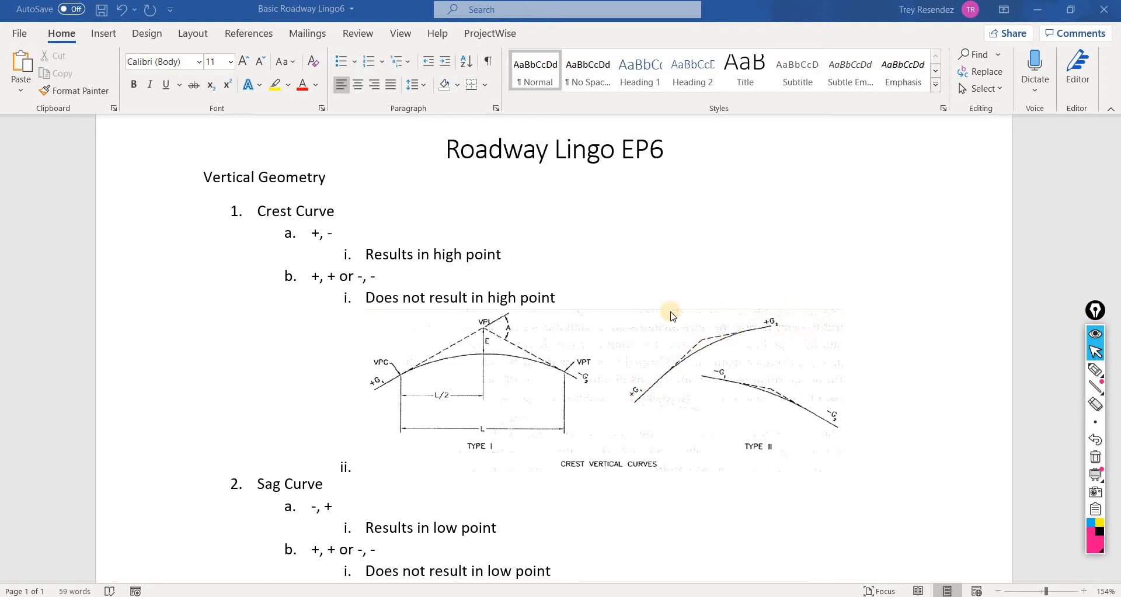
mouse_move(719, 368)
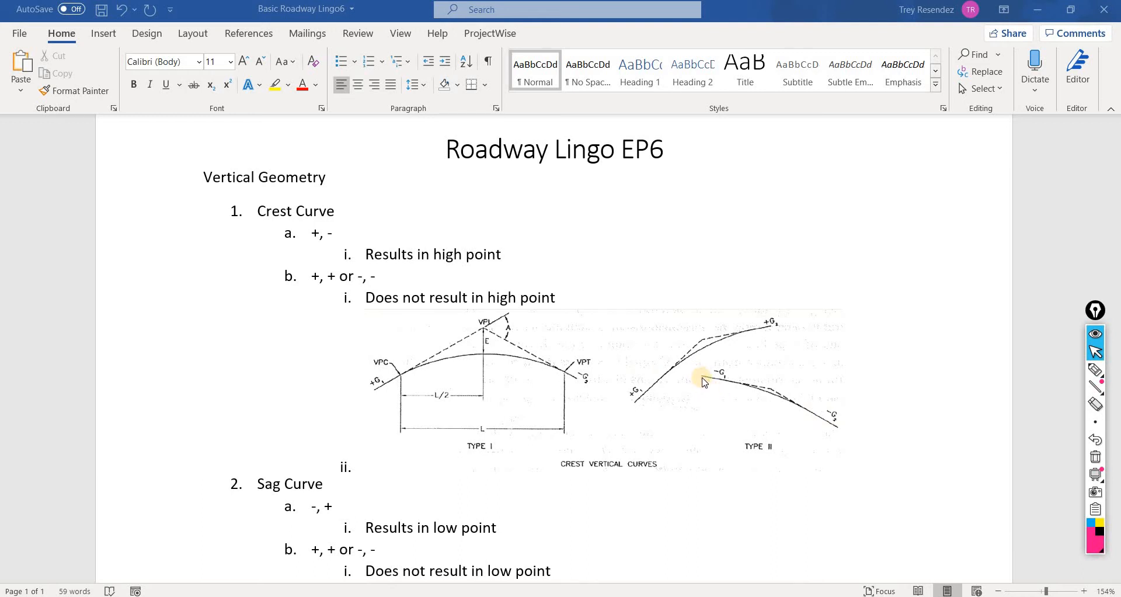
mouse_move(740, 386)
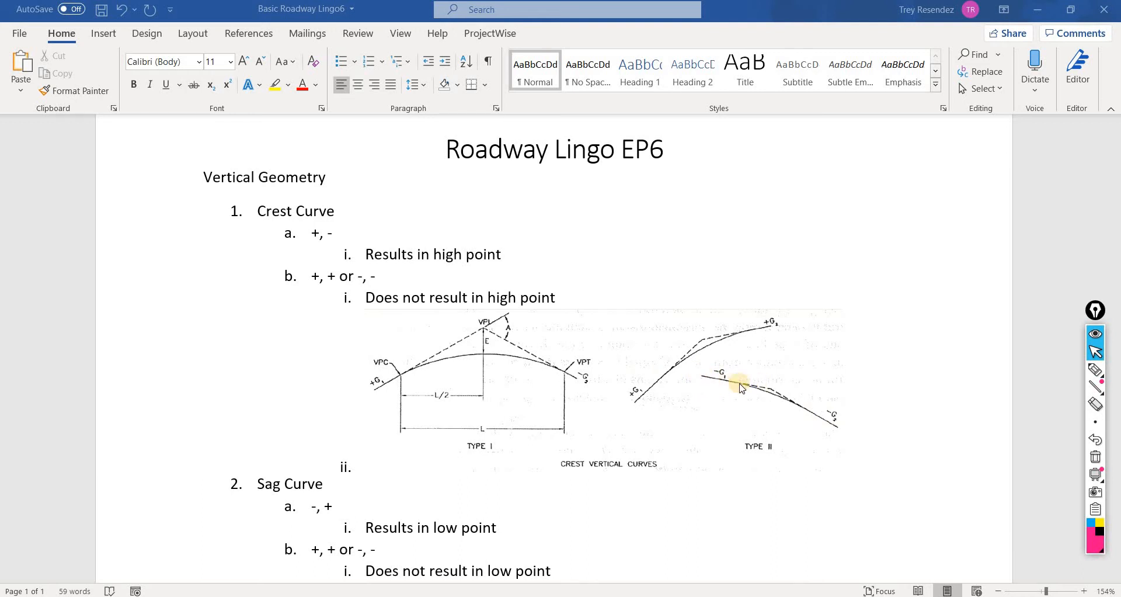
mouse_move(800, 407)
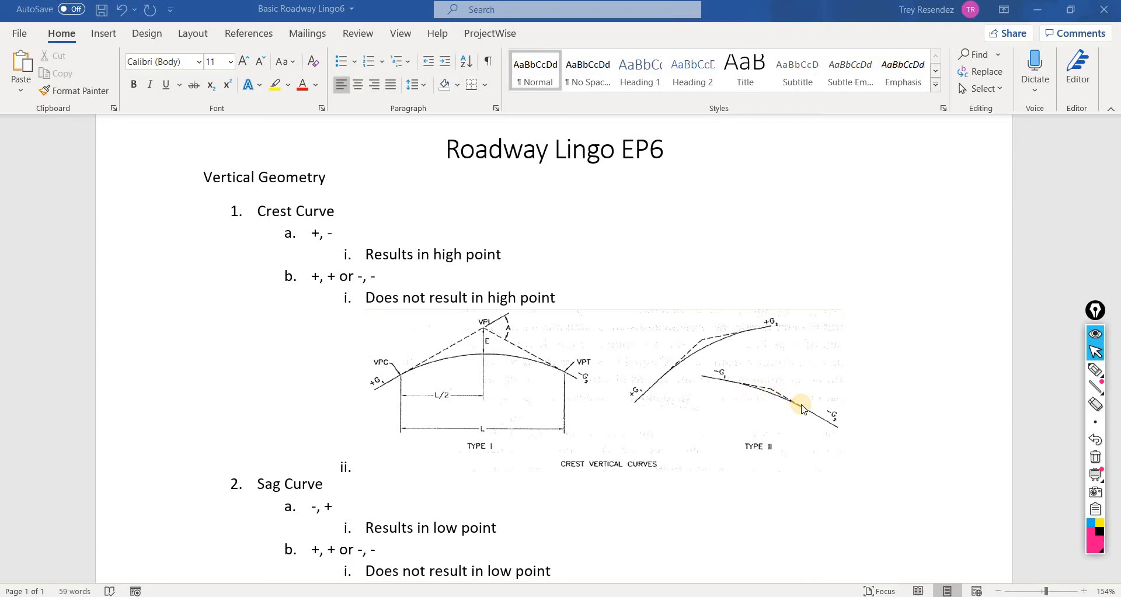
mouse_move(828, 405)
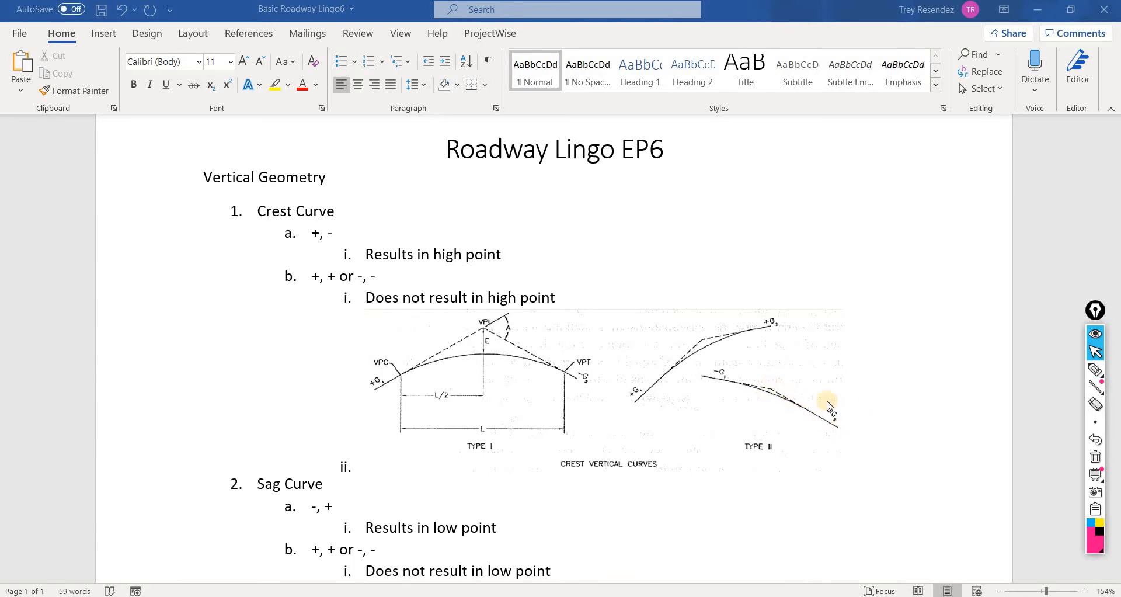
mouse_move(809, 376)
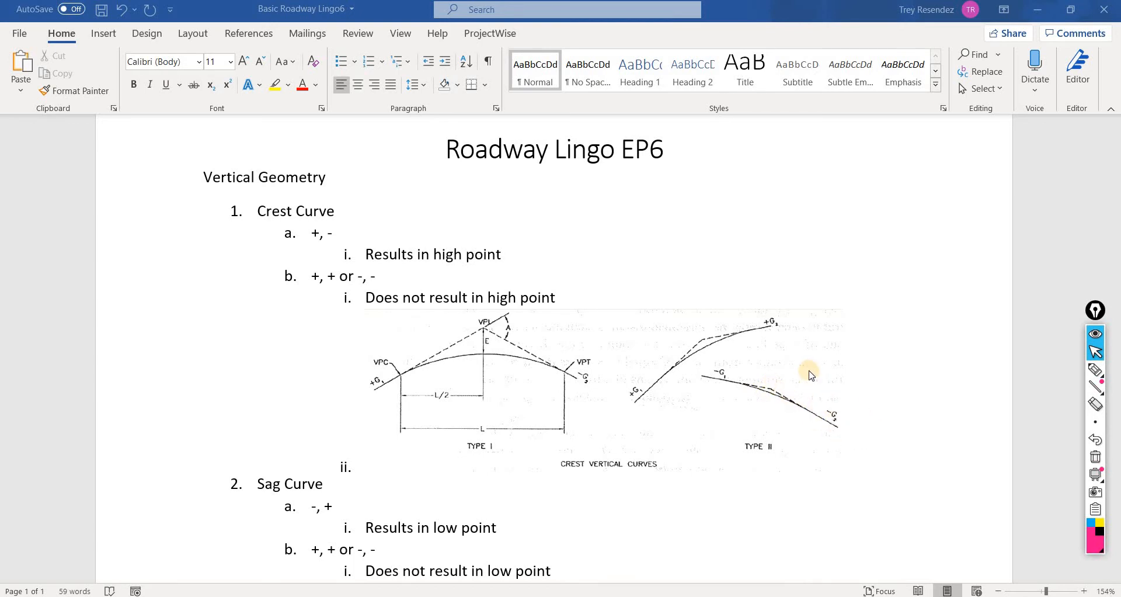
scroll(down, 3)
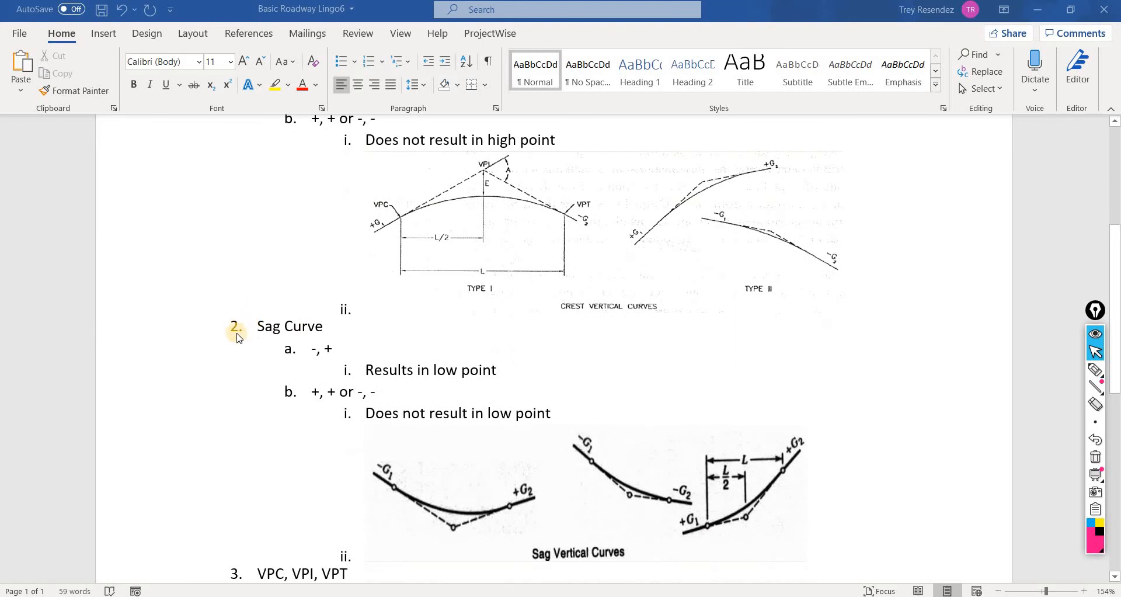
scroll(down, 3)
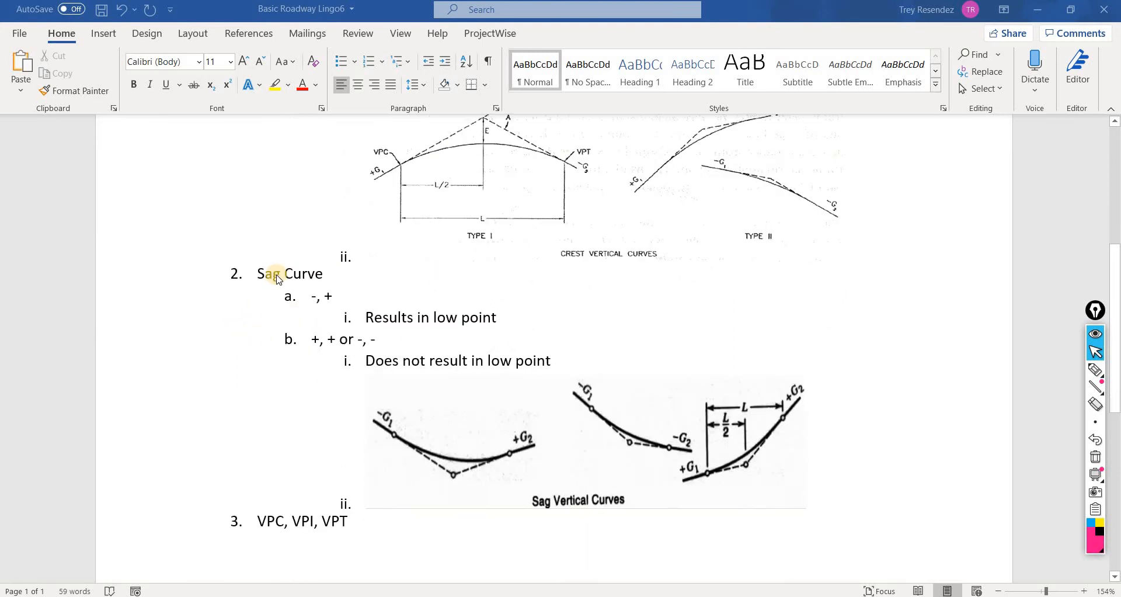
mouse_move(402, 305)
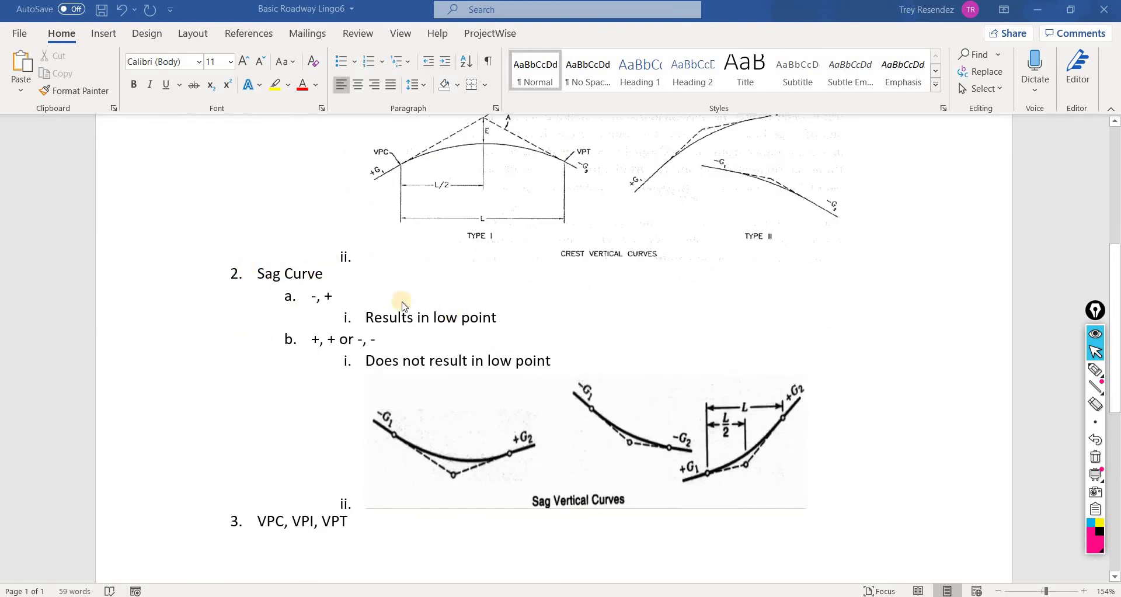
mouse_move(521, 305)
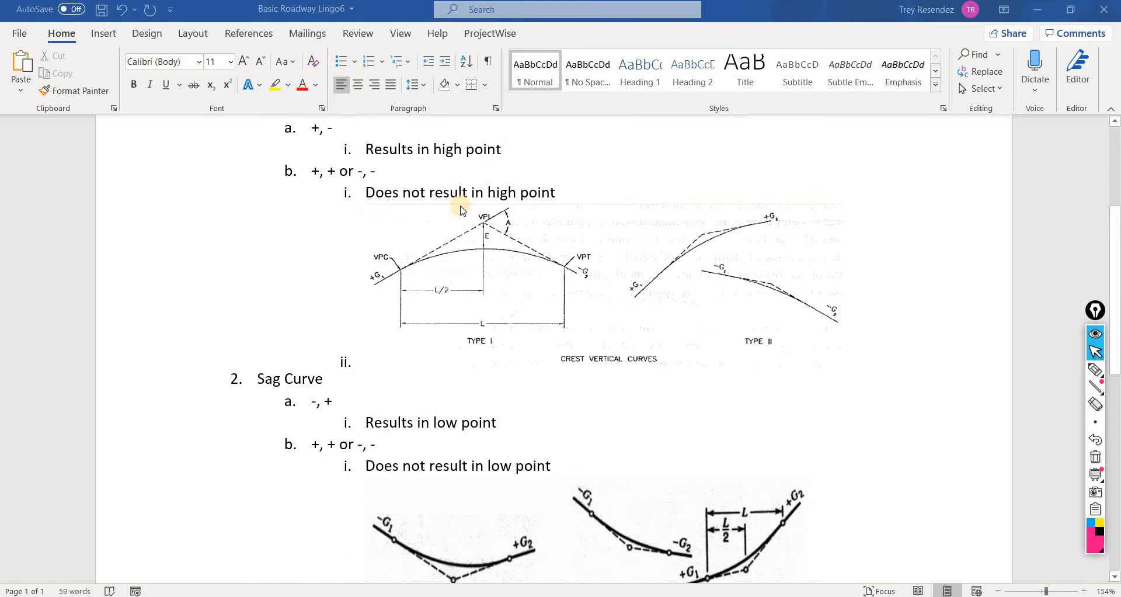
scroll(down, 3)
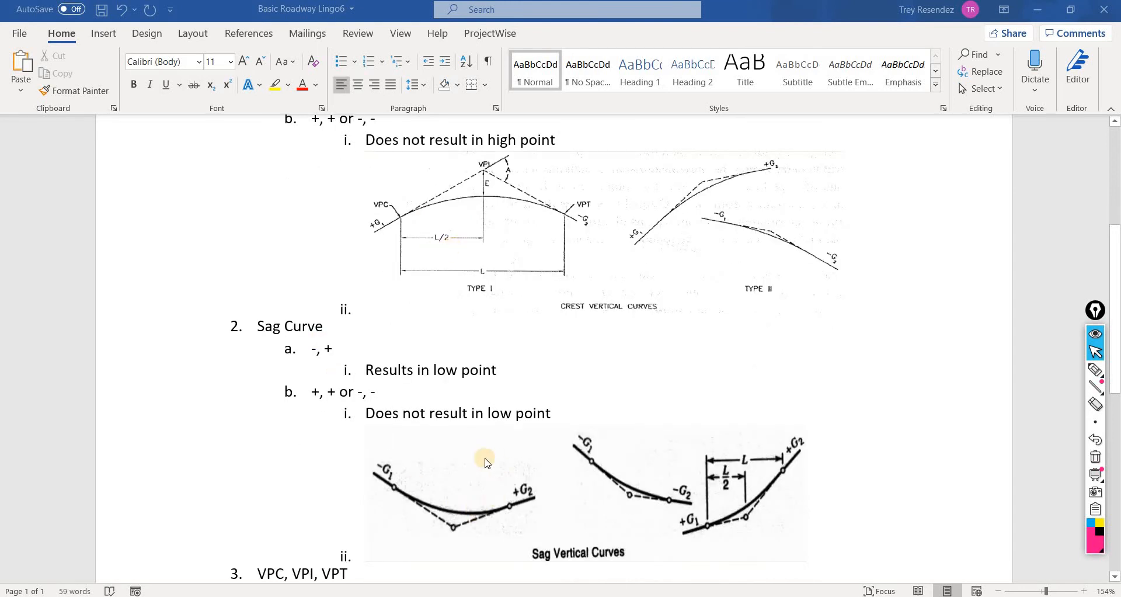
scroll(down, 3)
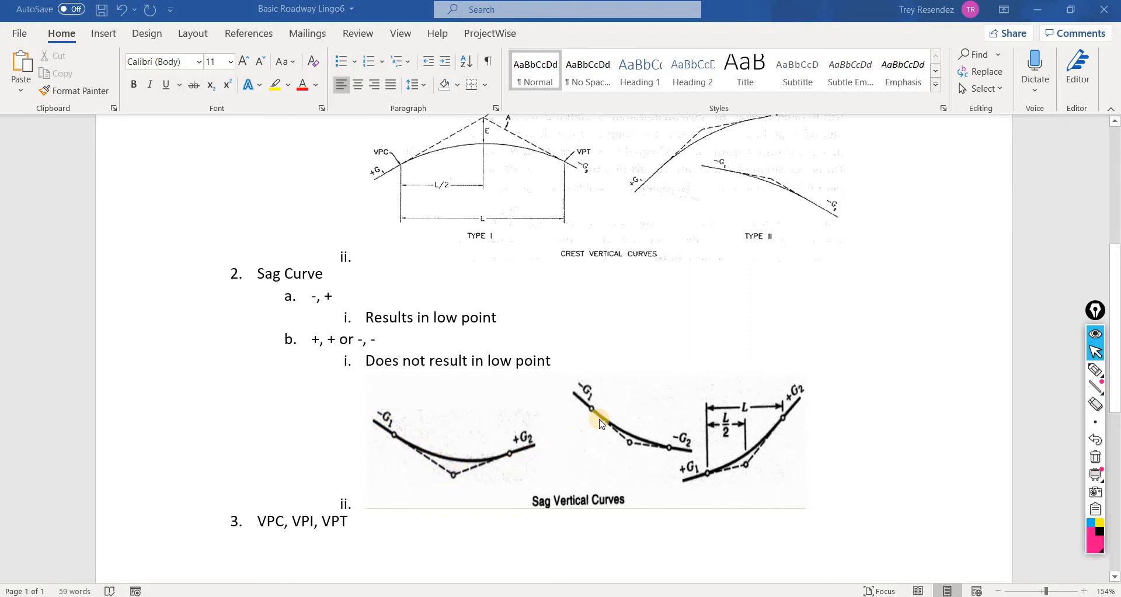
mouse_move(526, 449)
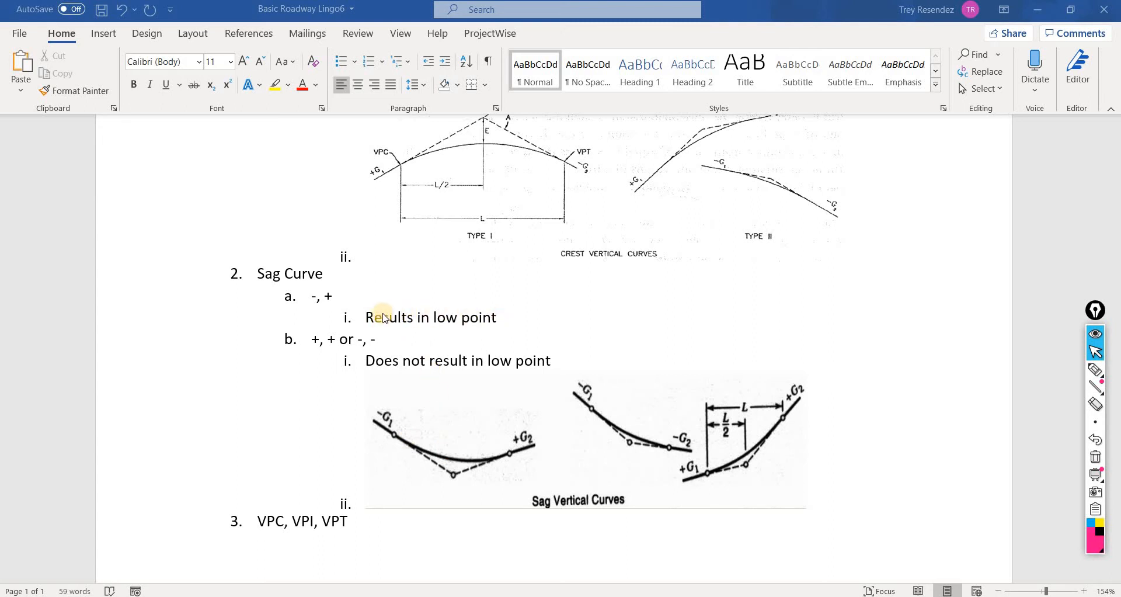
mouse_move(449, 312)
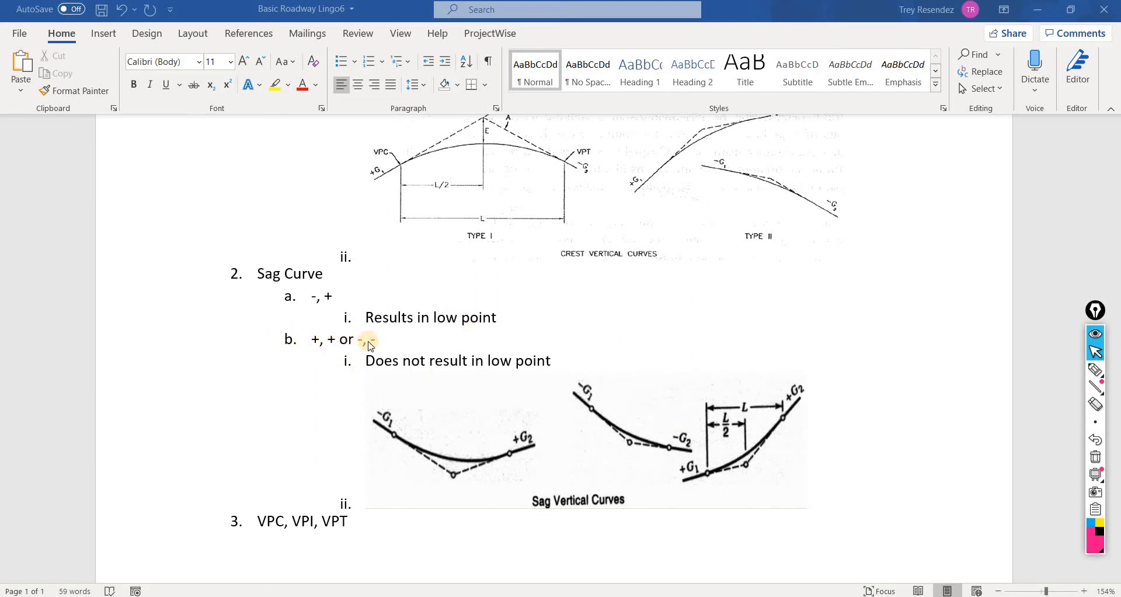
text(-, -)
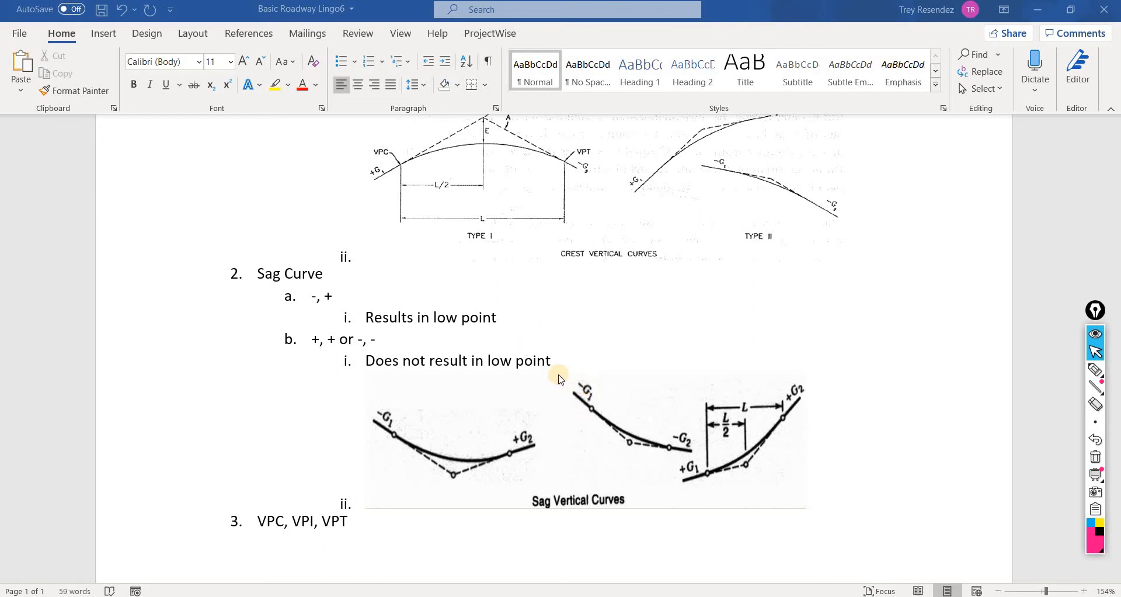
mouse_move(327, 308)
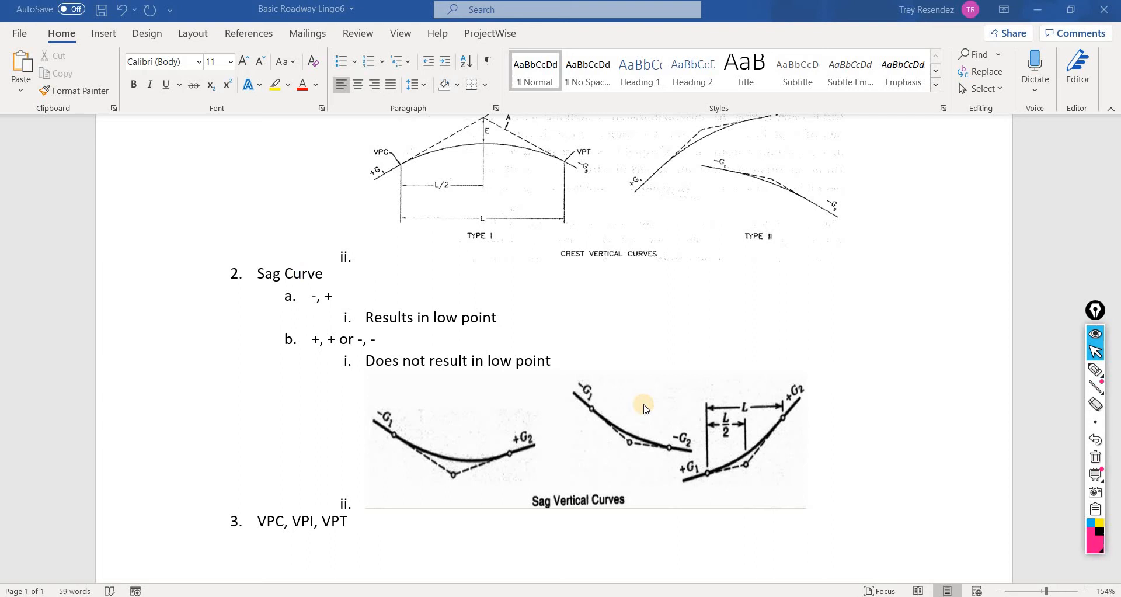
mouse_move(572, 375)
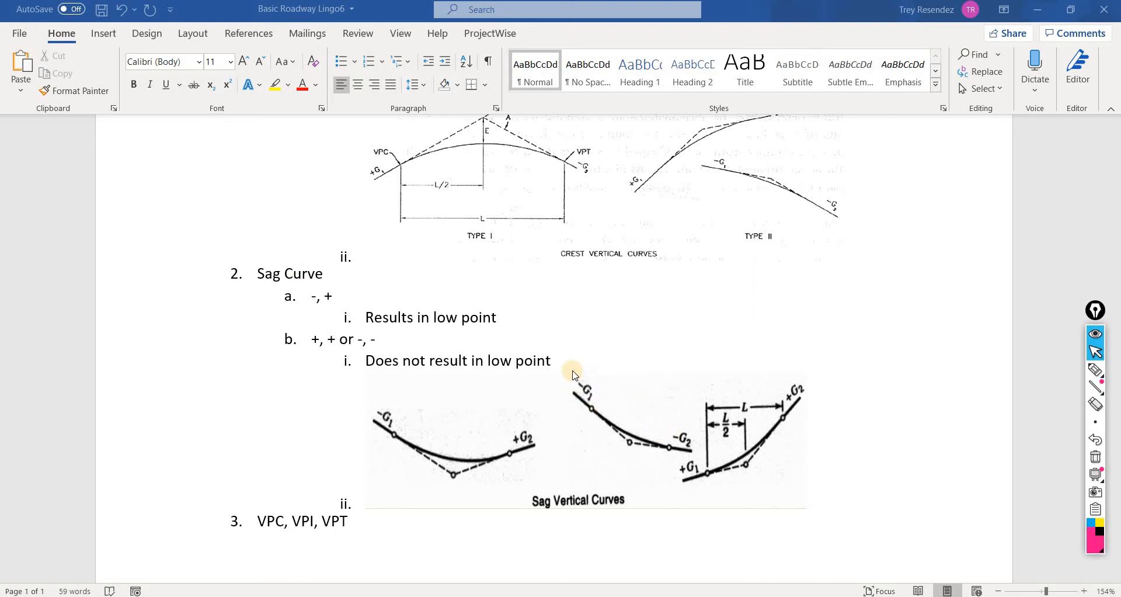
mouse_move(577, 396)
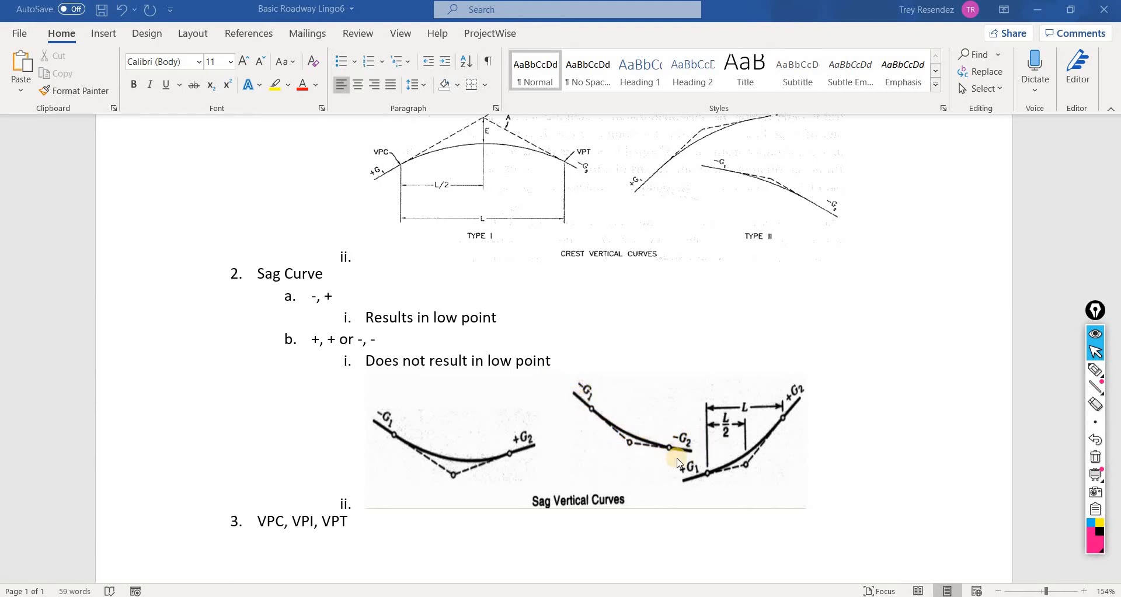
mouse_move(722, 452)
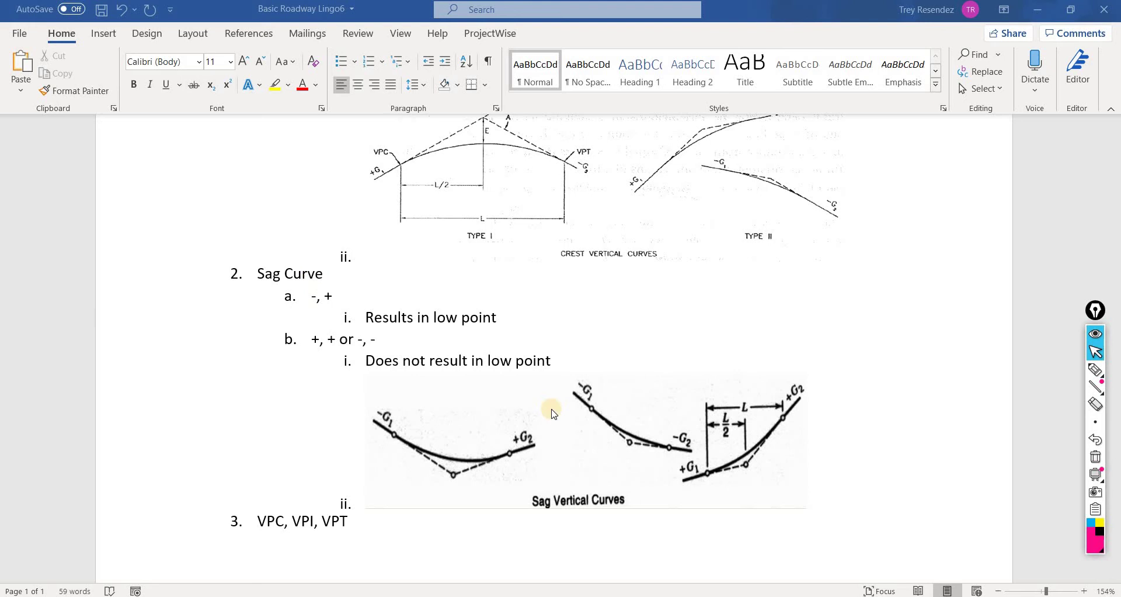
mouse_move(707, 480)
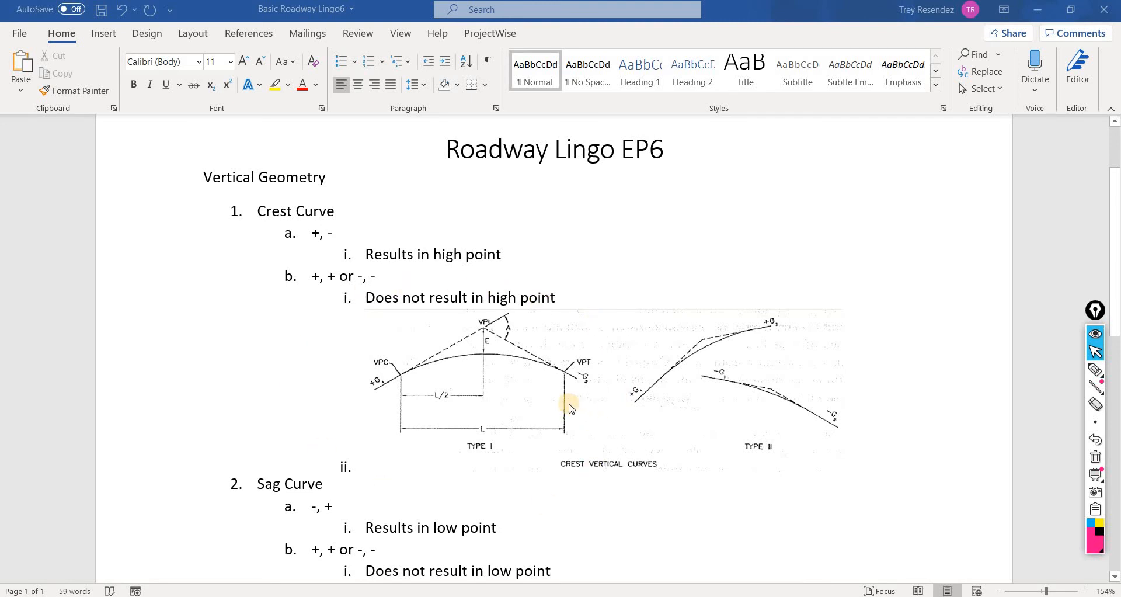
mouse_move(525, 334)
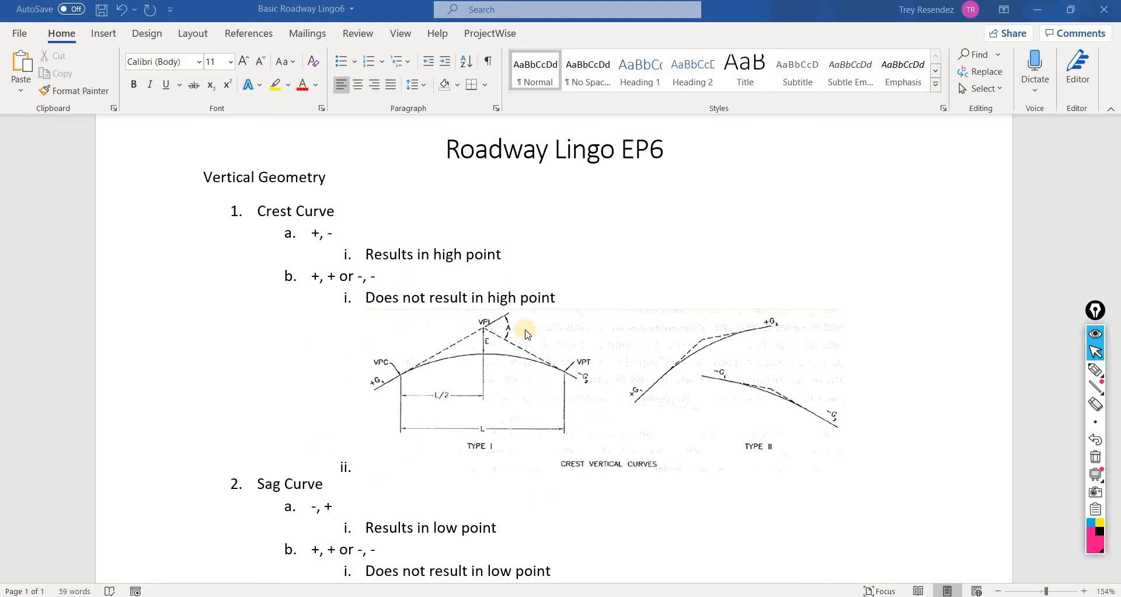
mouse_move(587, 390)
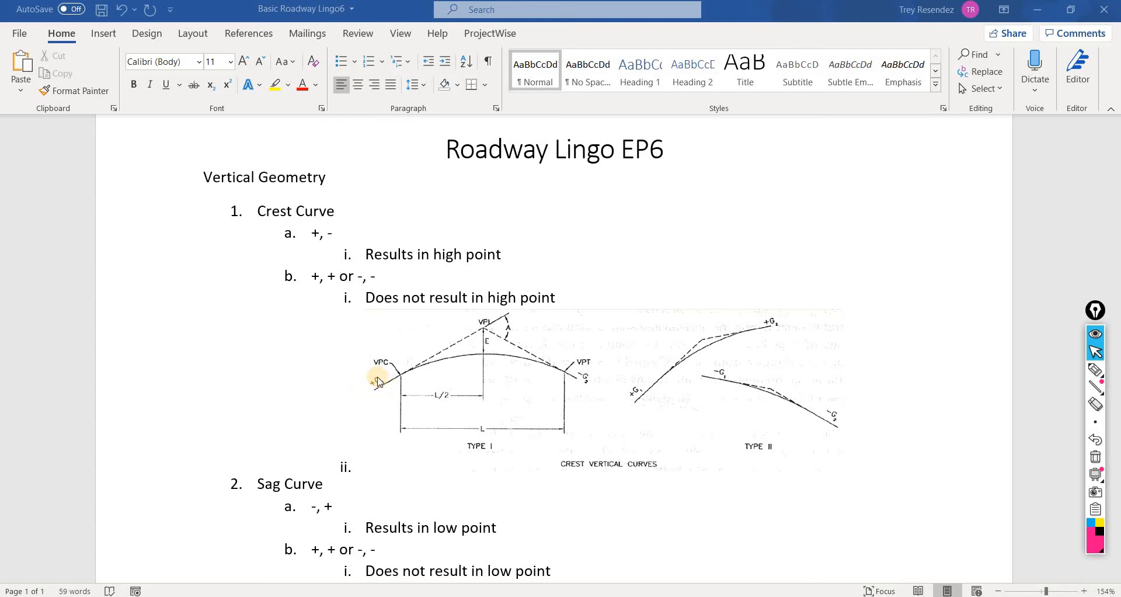
mouse_move(367, 396)
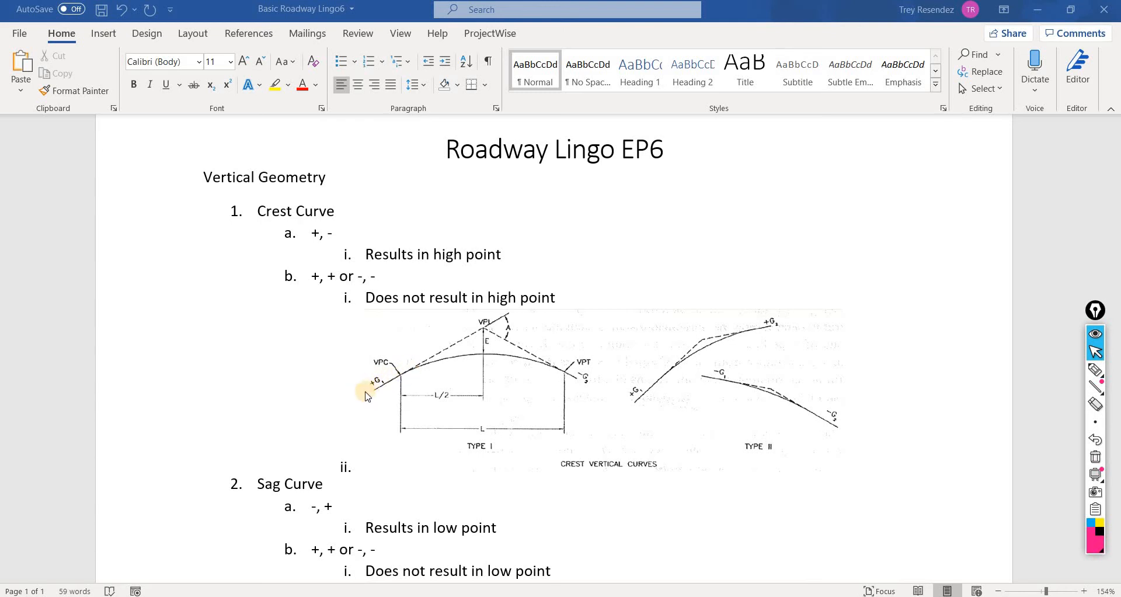
mouse_move(590, 381)
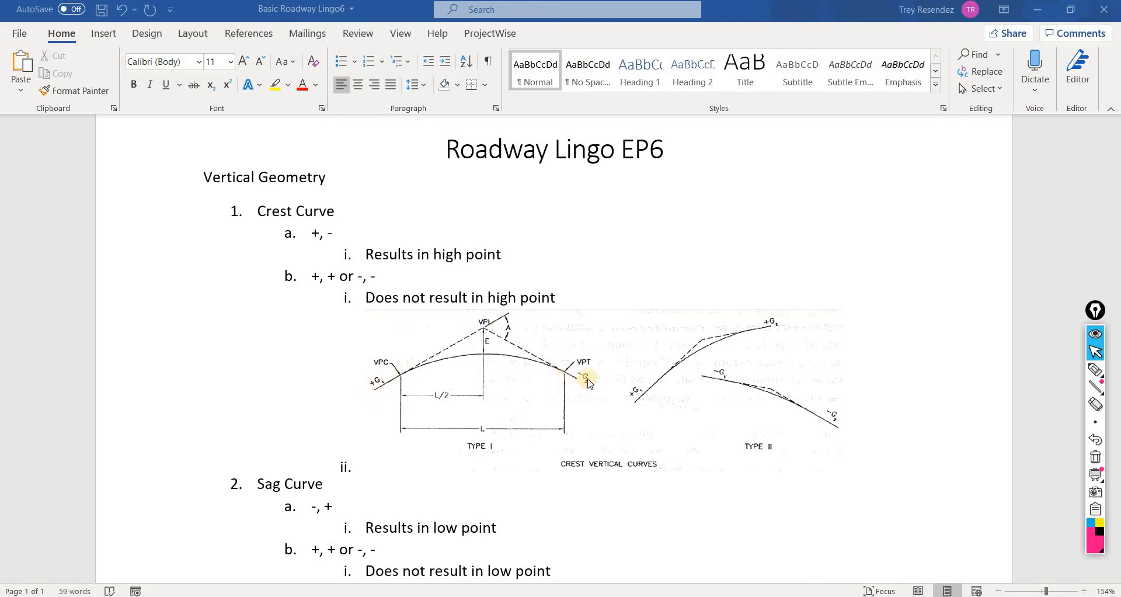
mouse_move(544, 366)
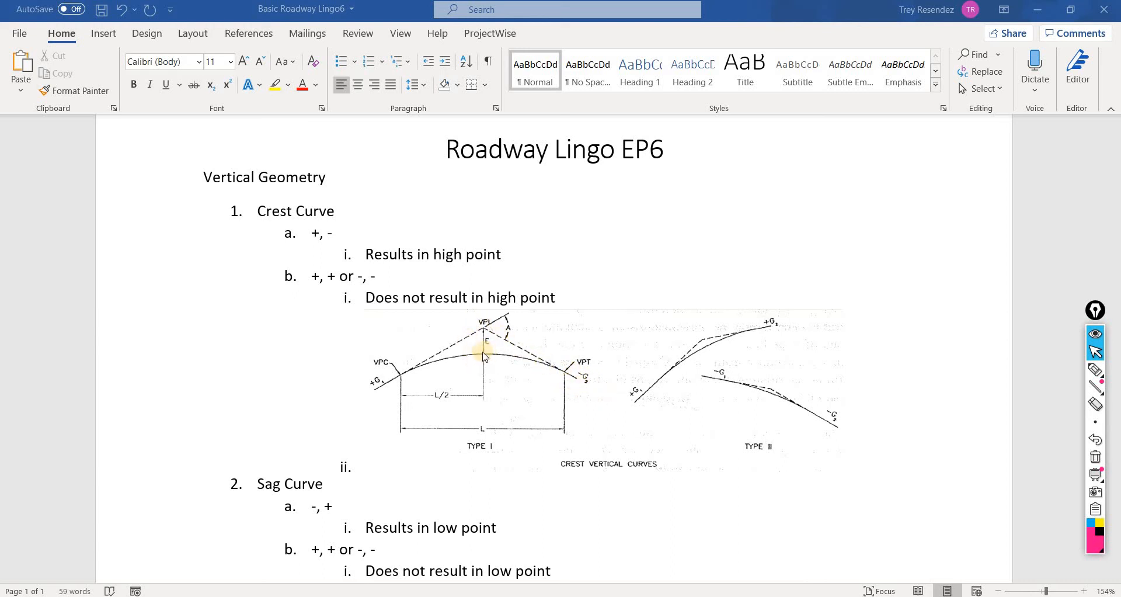
mouse_move(481, 319)
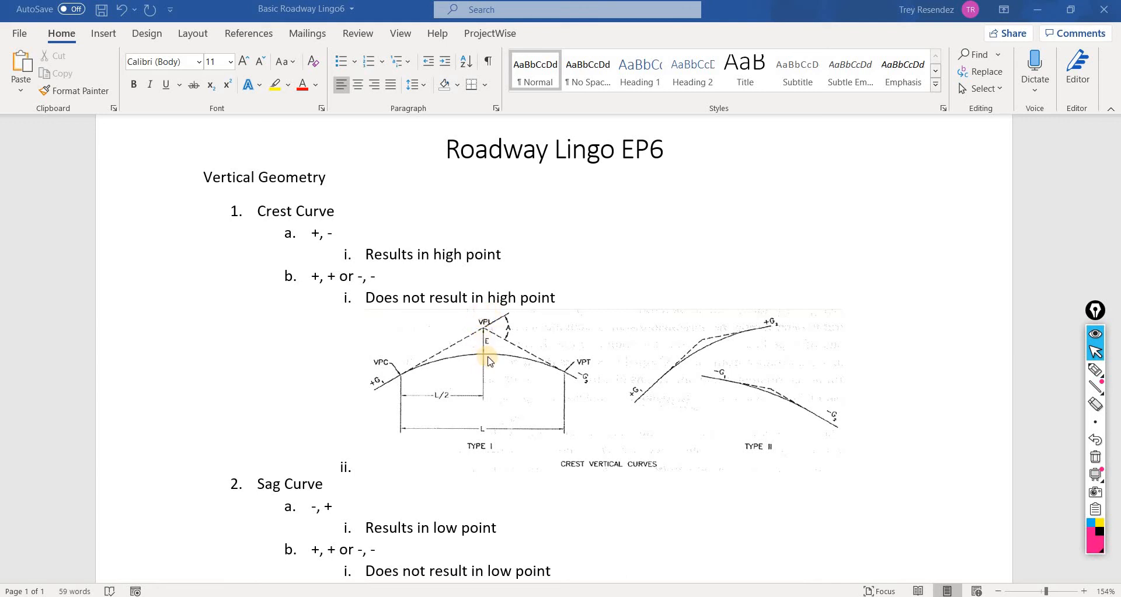
scroll(down, 3)
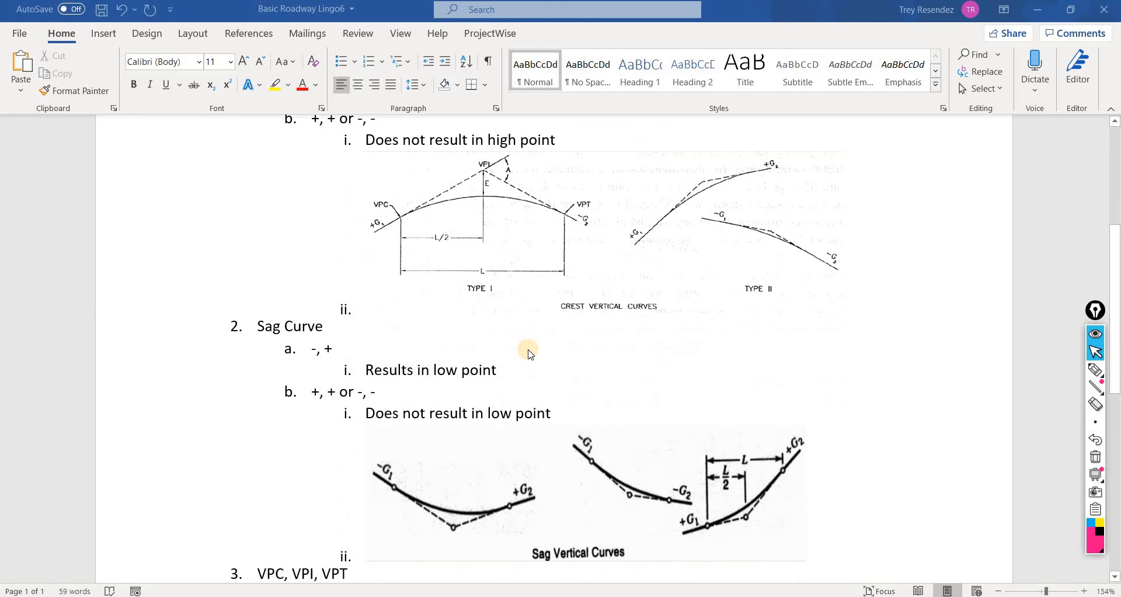
mouse_move(439, 494)
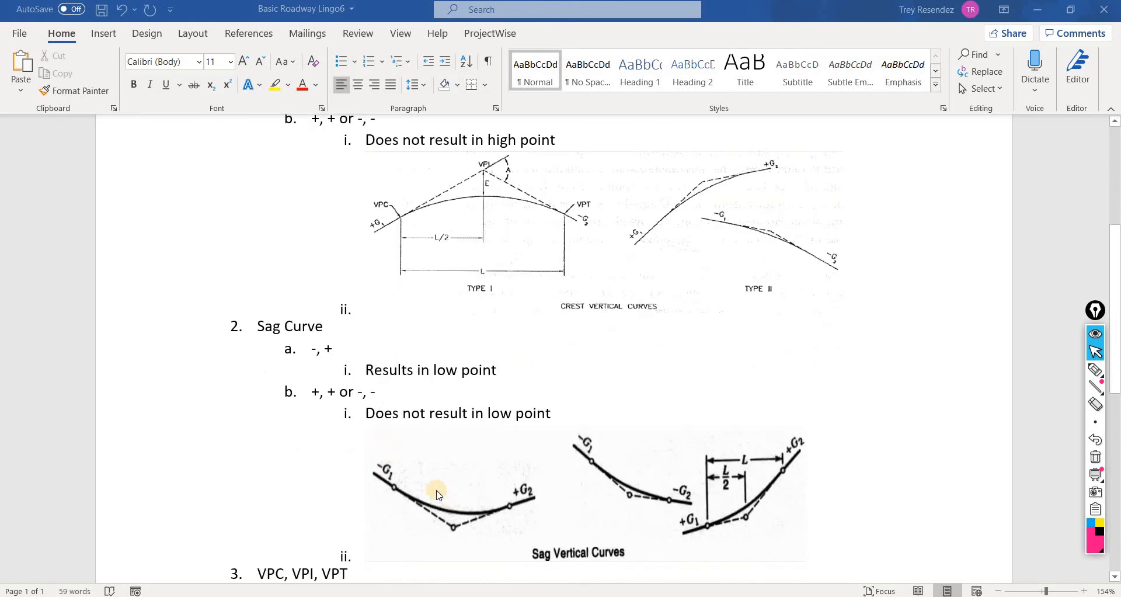
mouse_move(366, 472)
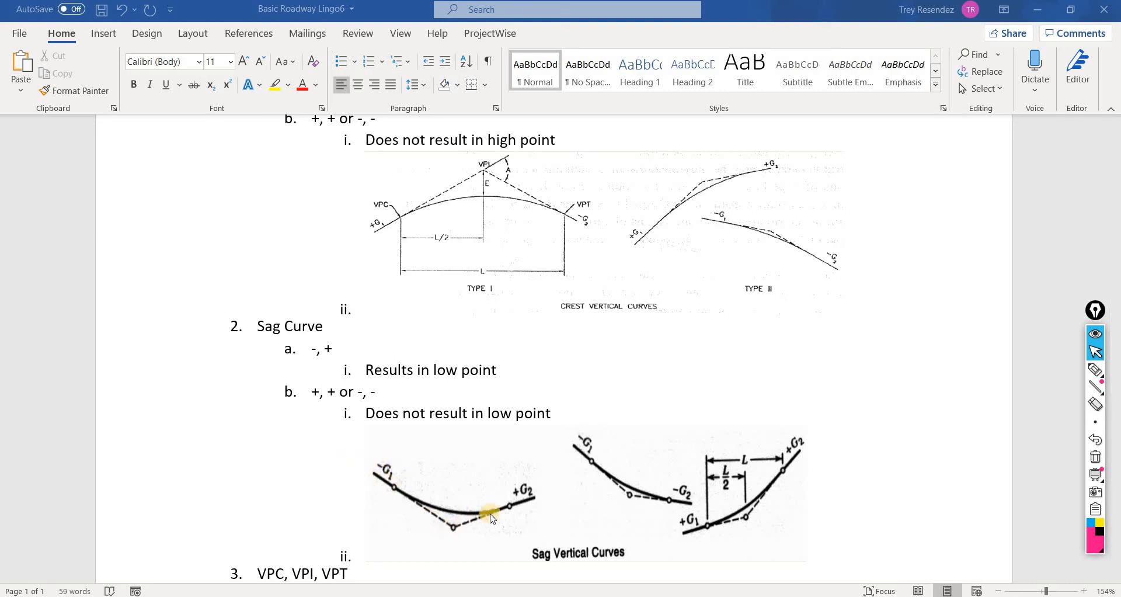
mouse_move(530, 494)
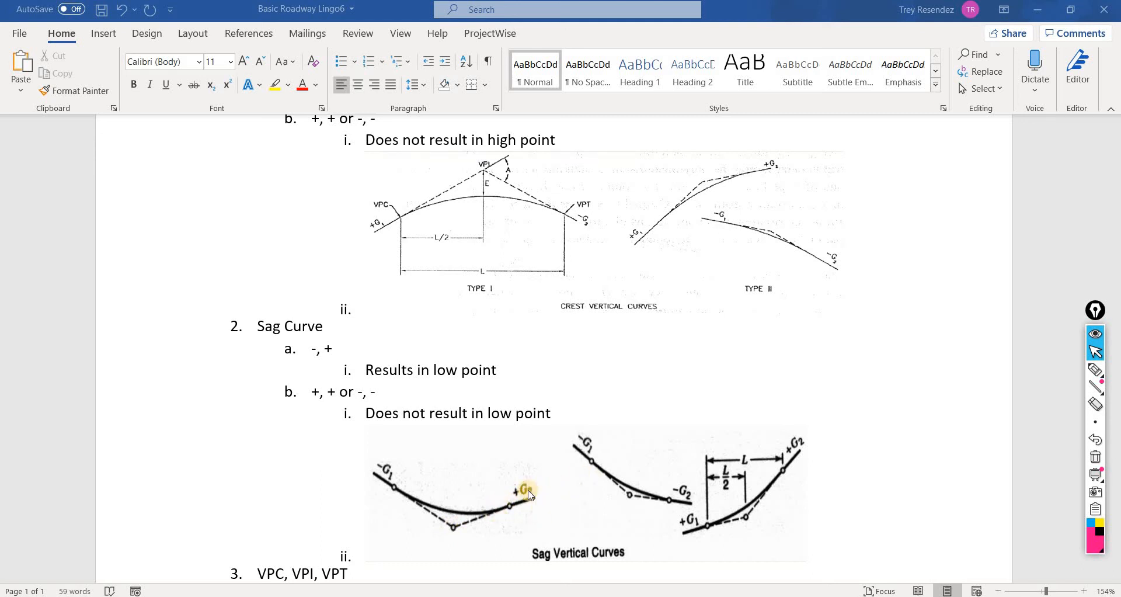
mouse_move(467, 465)
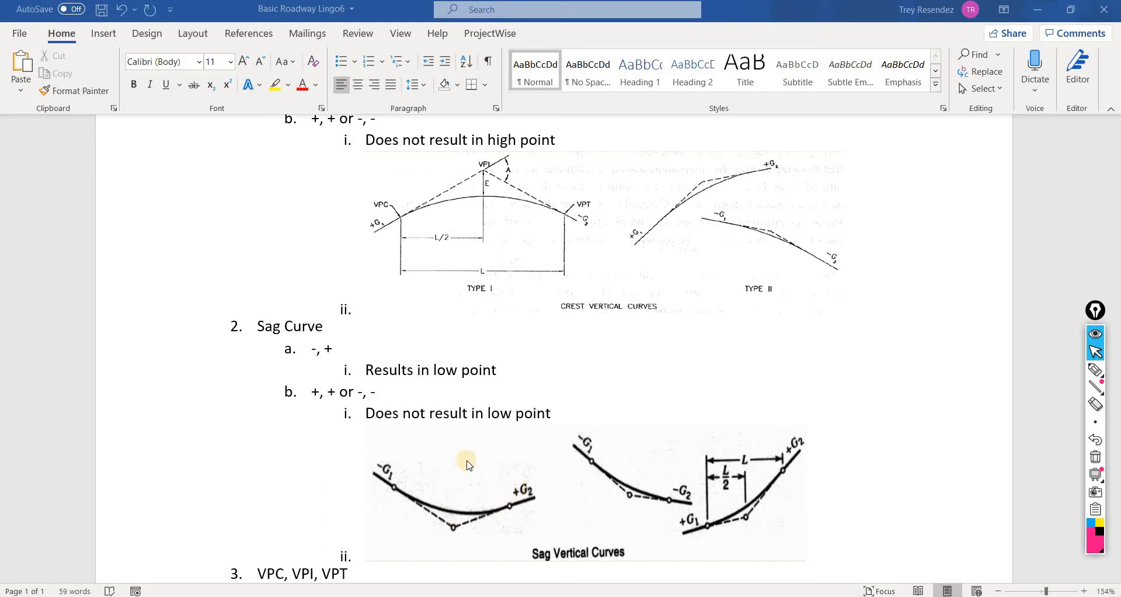
mouse_move(455, 540)
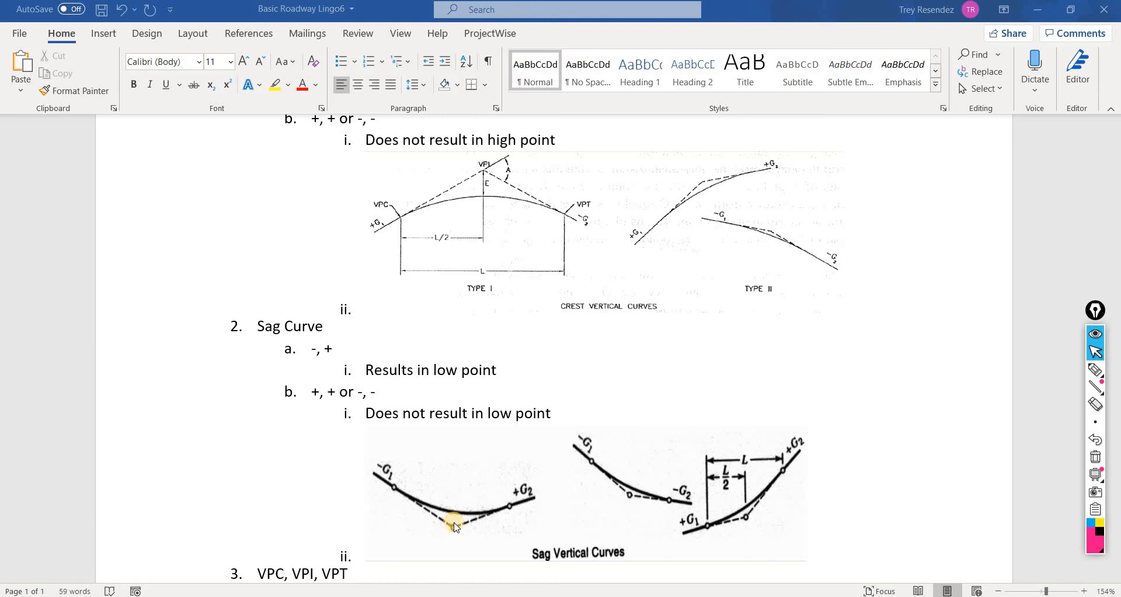
mouse_move(455, 519)
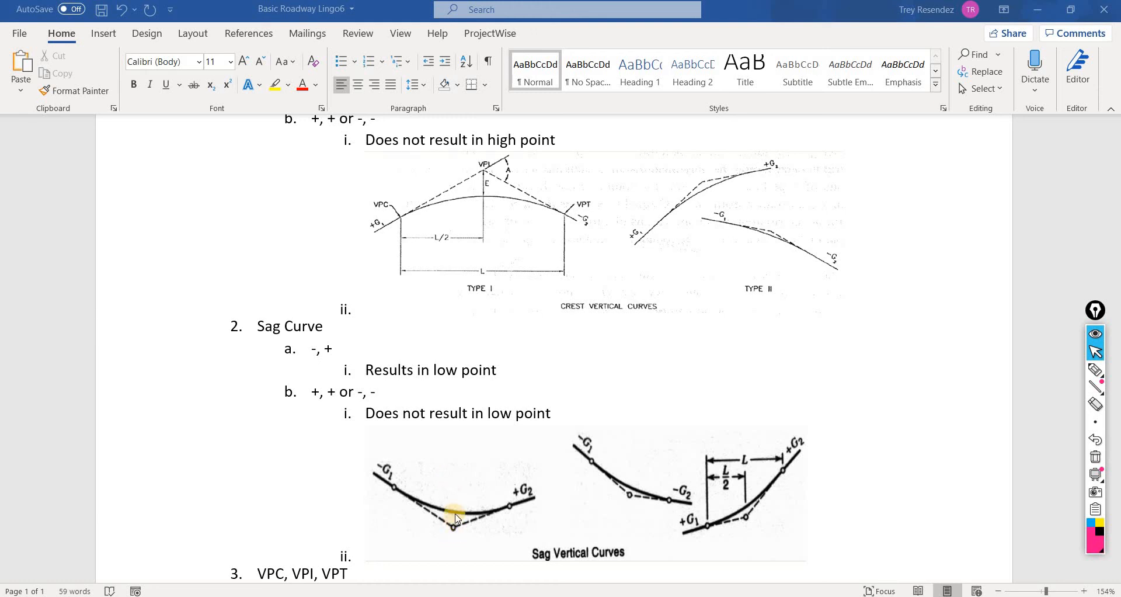
mouse_move(486, 501)
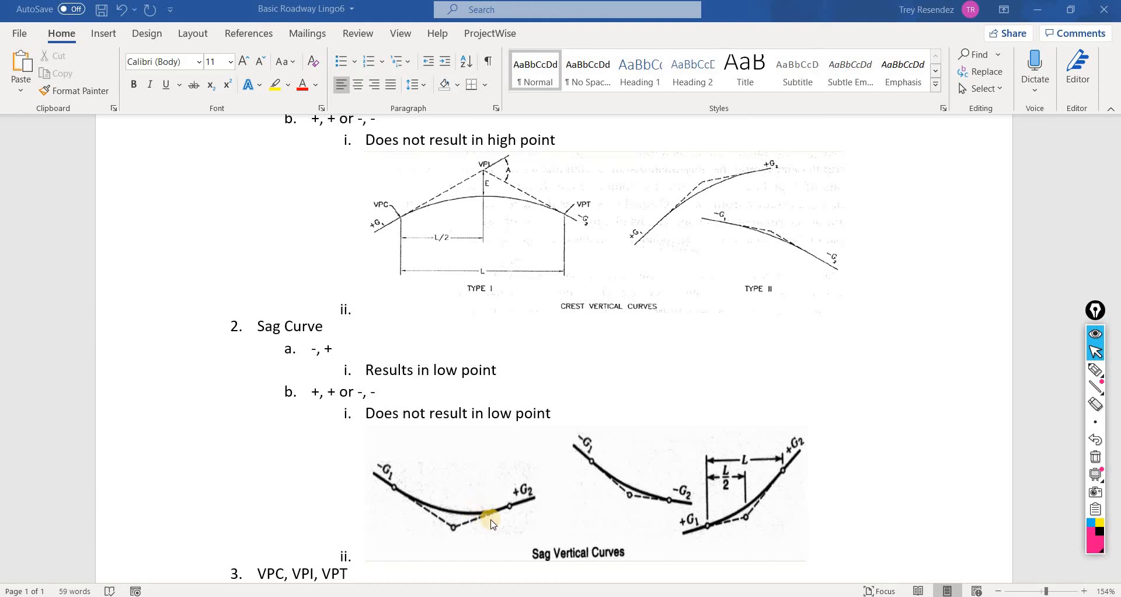
mouse_move(488, 517)
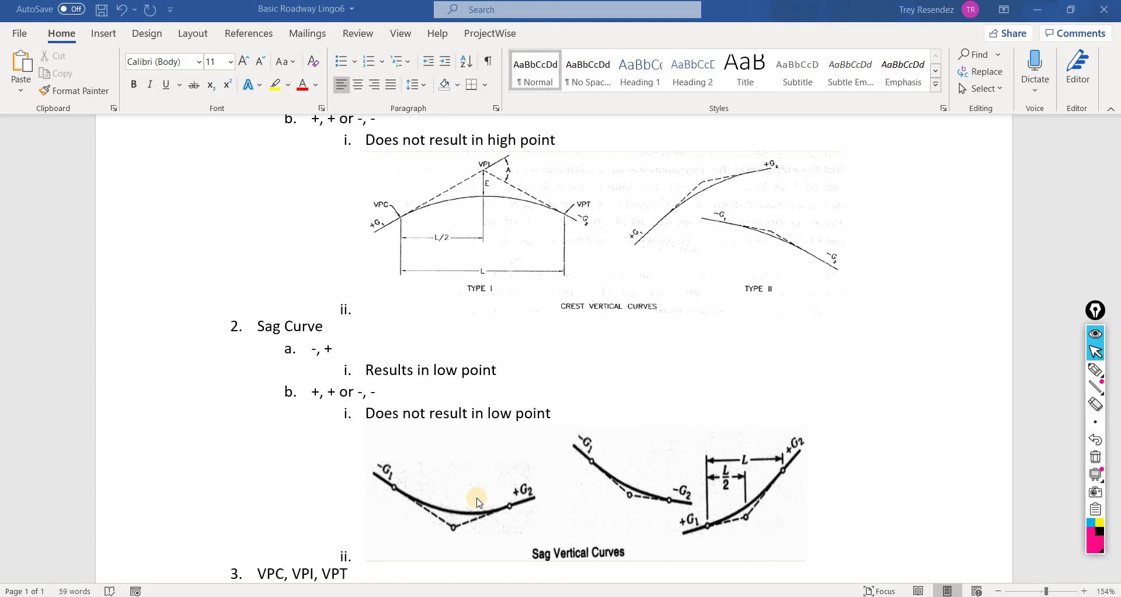
mouse_move(500, 237)
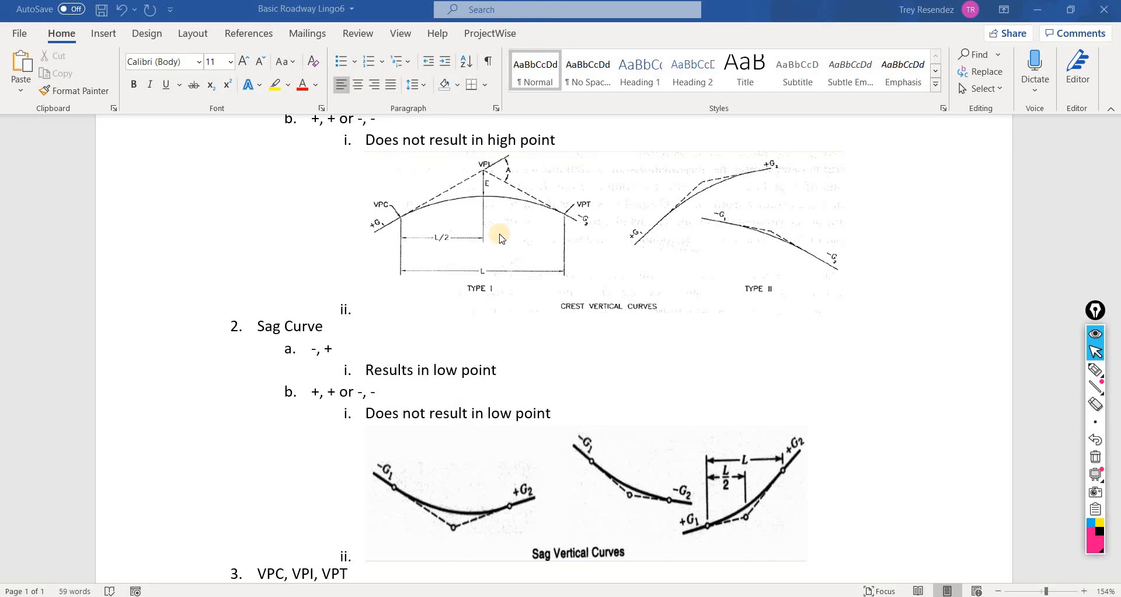
mouse_move(478, 515)
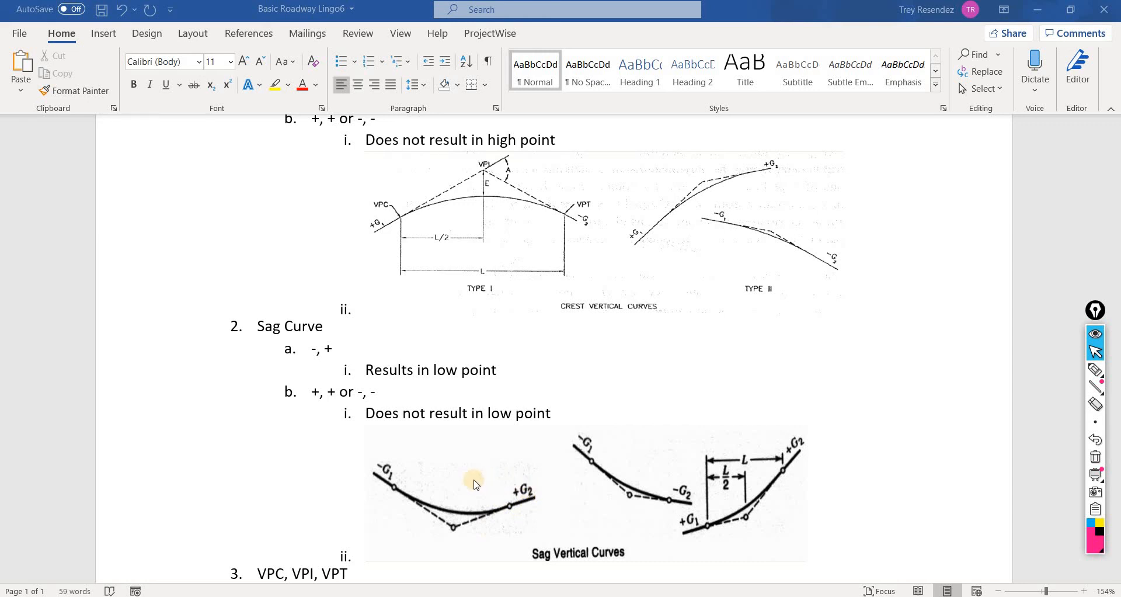
mouse_move(421, 494)
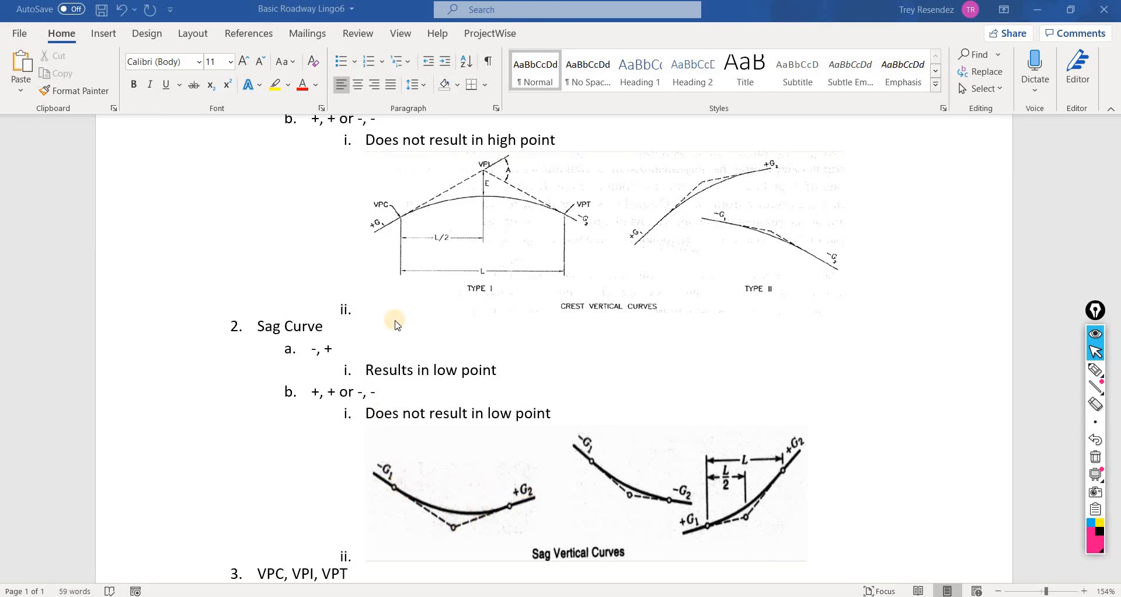
mouse_move(398, 248)
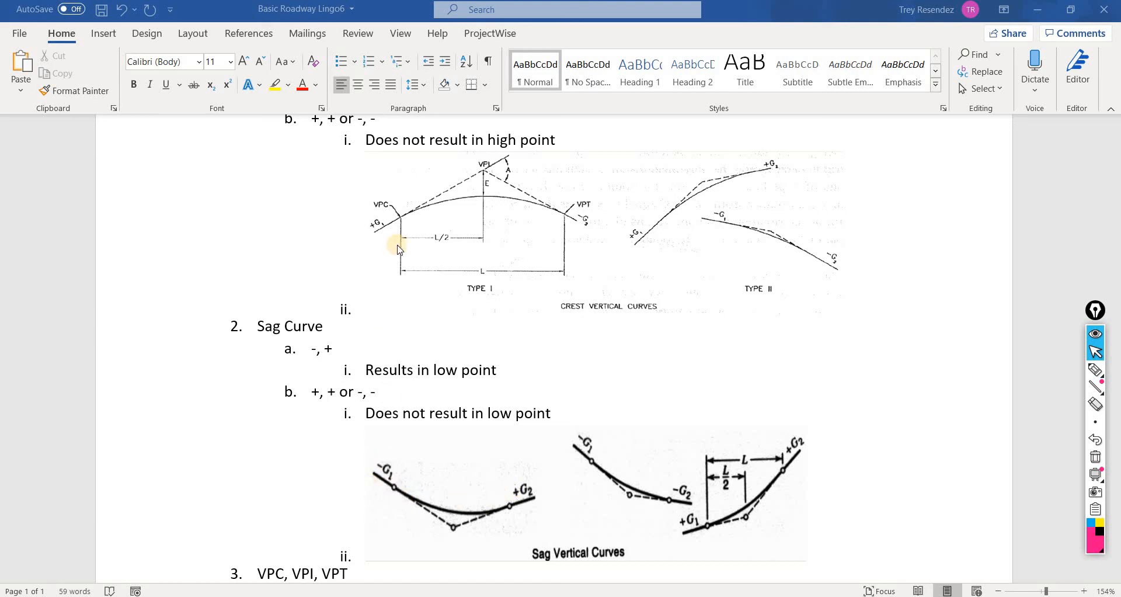
mouse_move(487, 165)
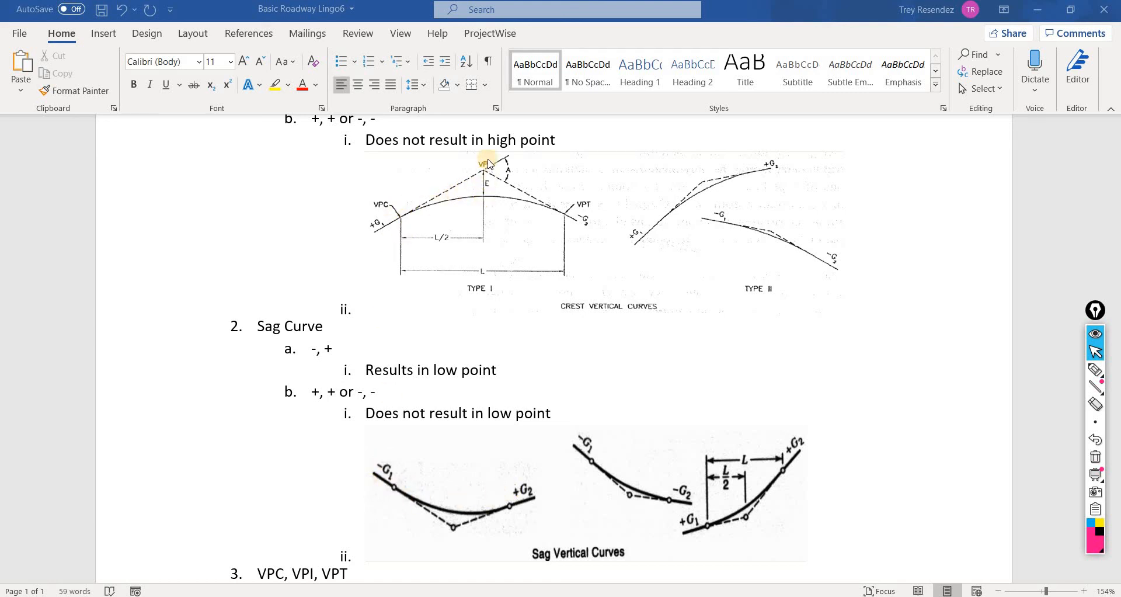
mouse_move(480, 209)
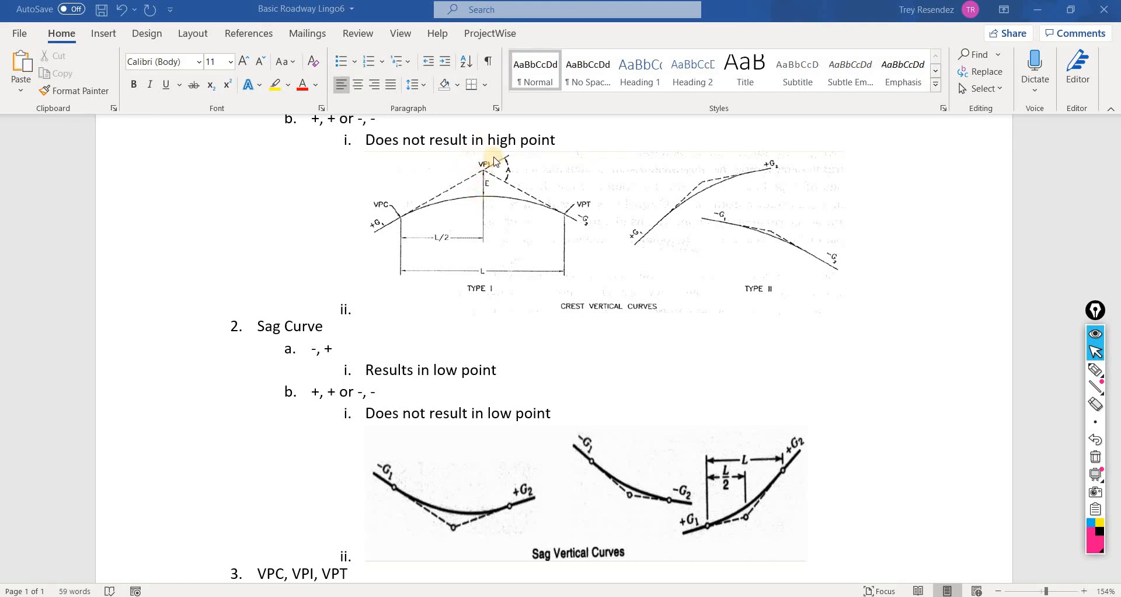
mouse_move(285, 534)
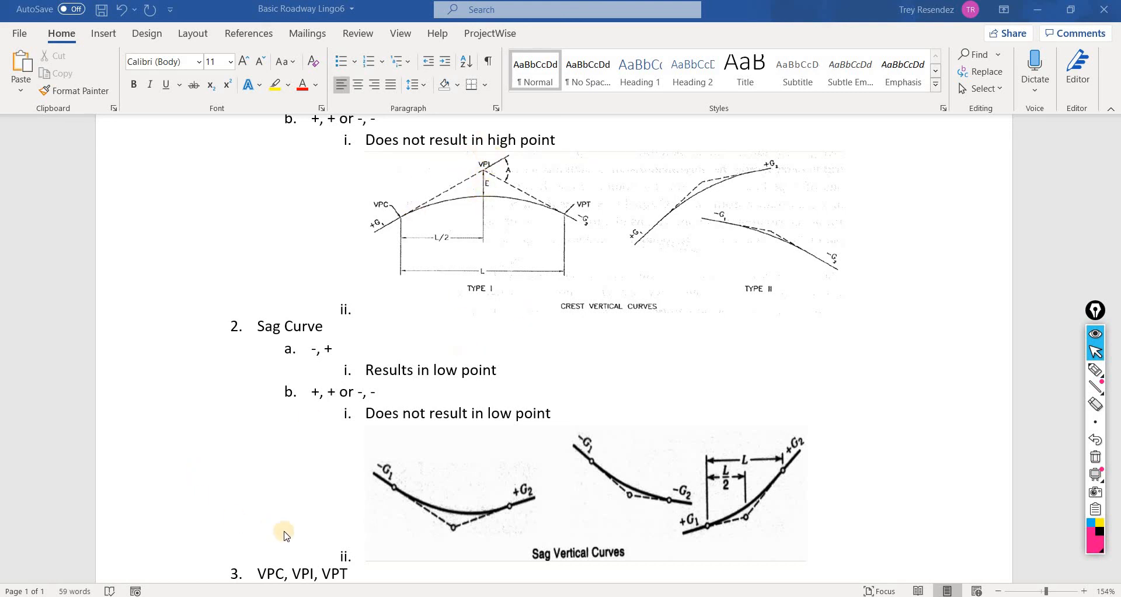
scroll(down, 3)
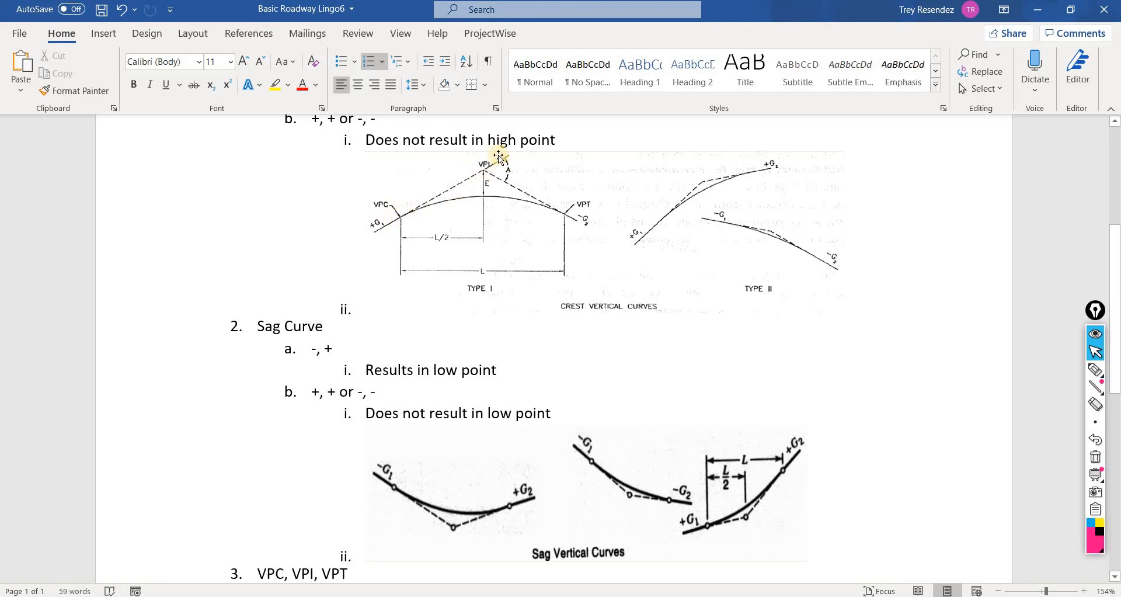
mouse_move(568, 206)
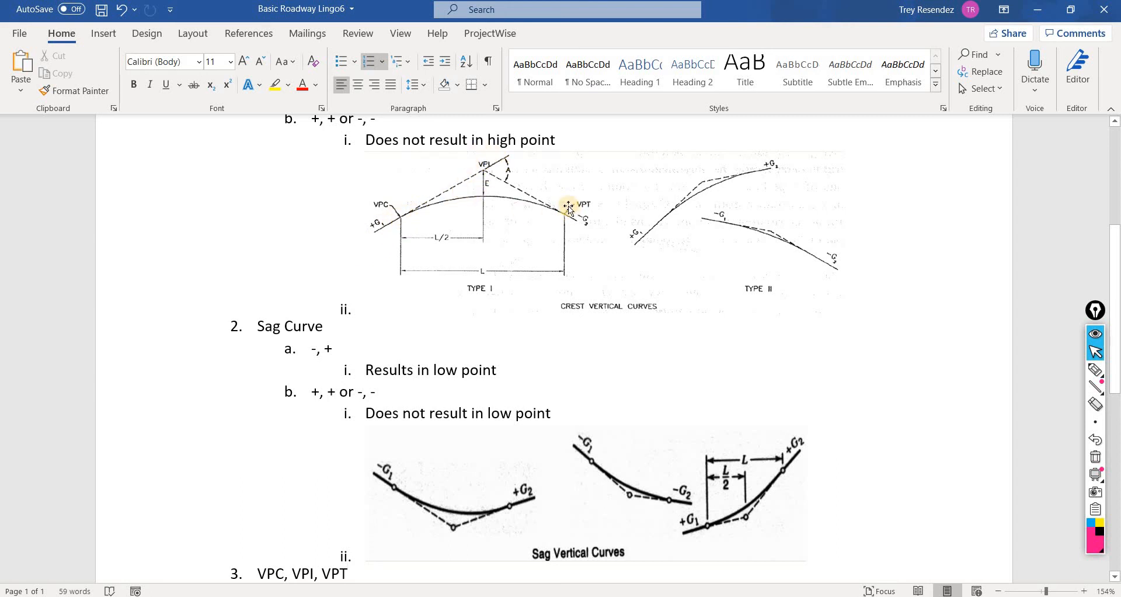
mouse_move(577, 209)
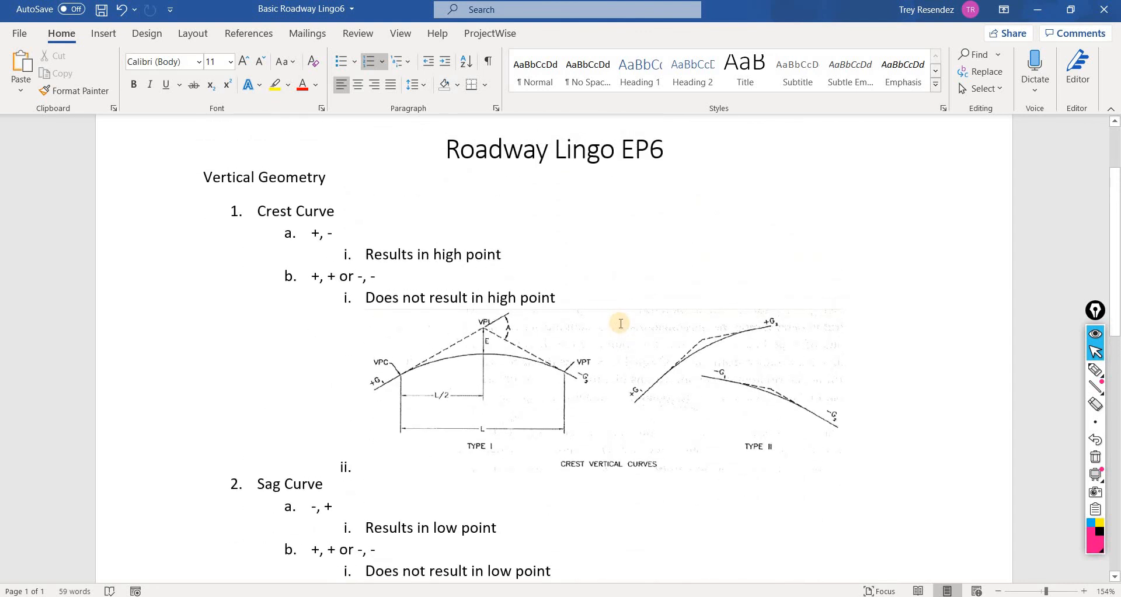
scroll(down, 3)
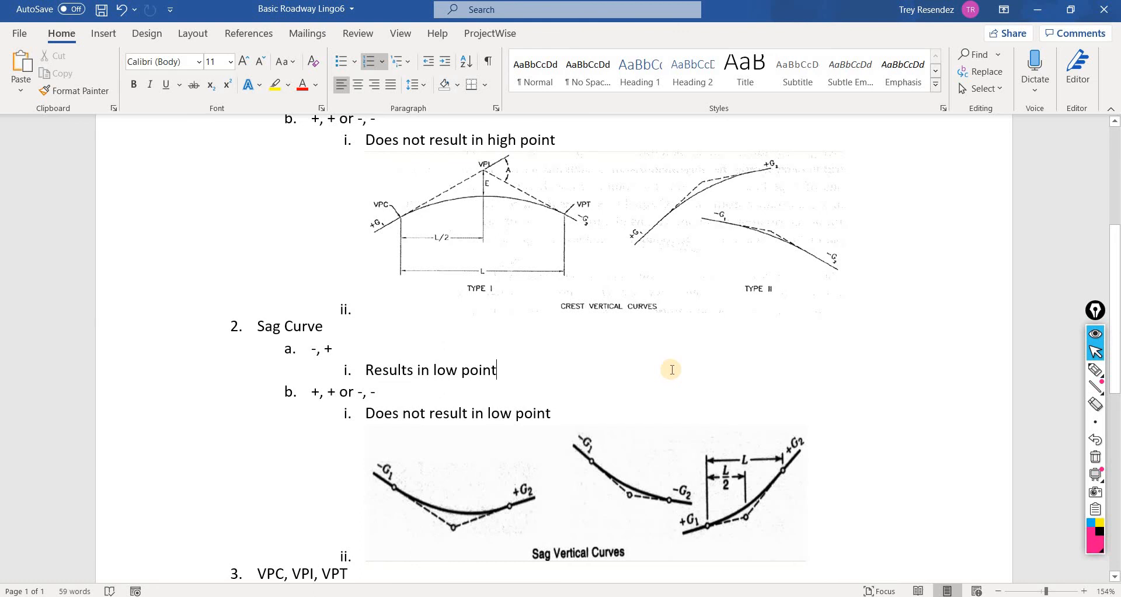